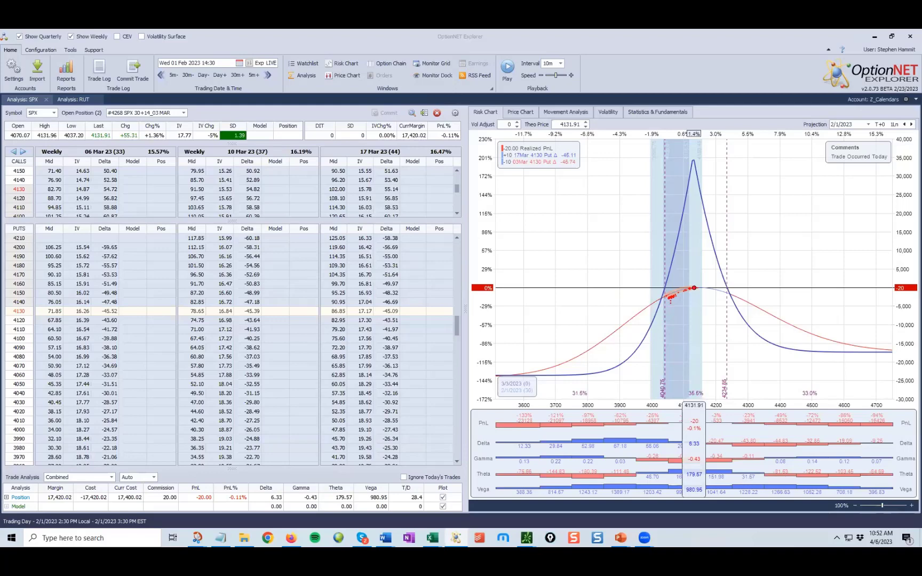
mouse_move(424, 129)
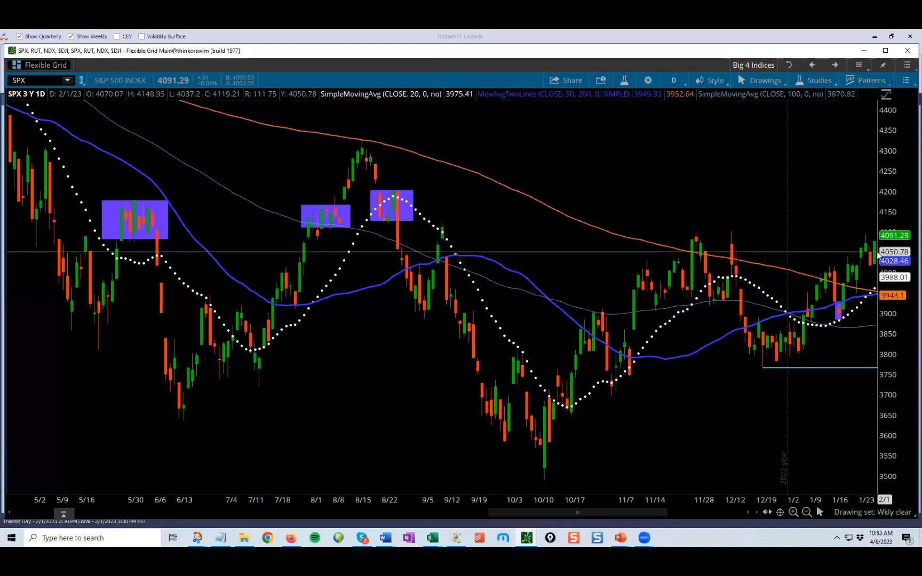
mouse_move(875, 256)
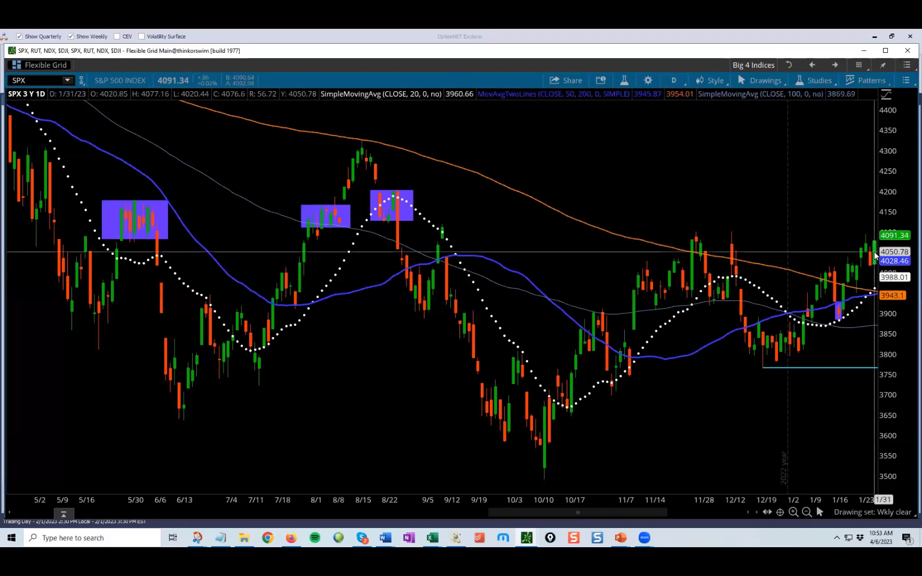
mouse_move(832, 308)
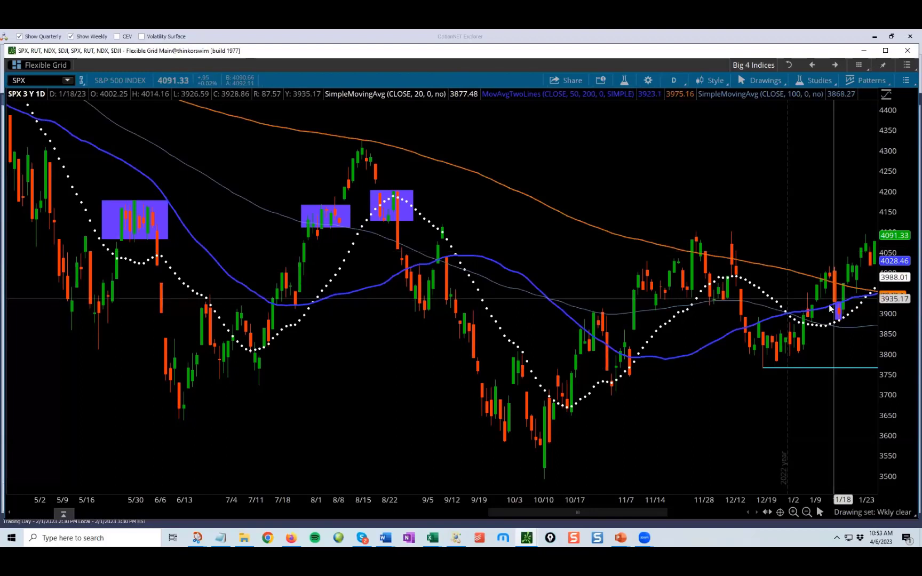
mouse_move(814, 258)
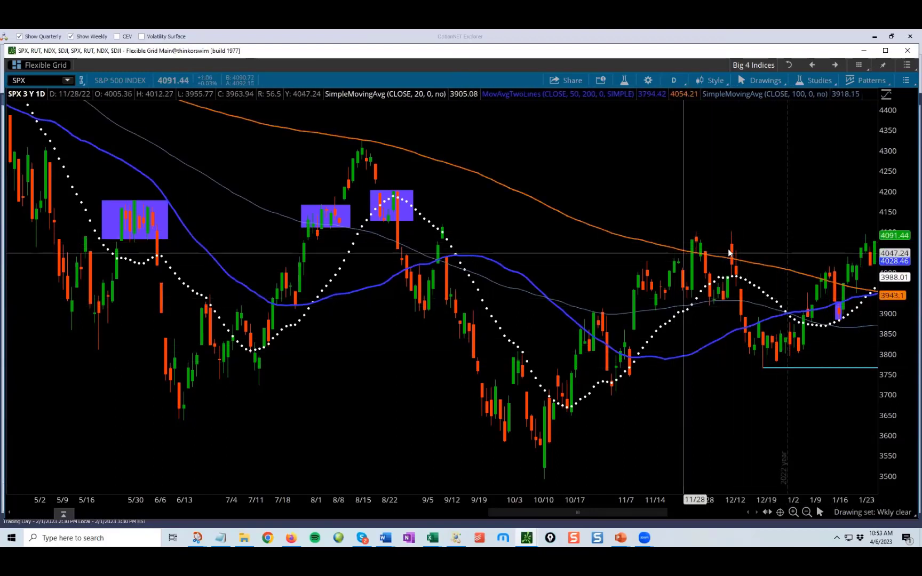
mouse_move(738, 250)
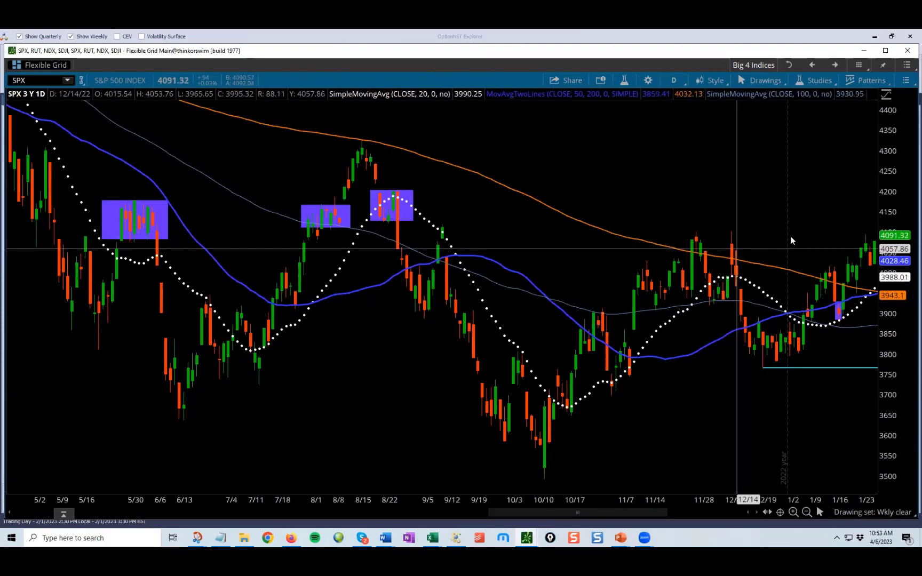
mouse_move(486, 205)
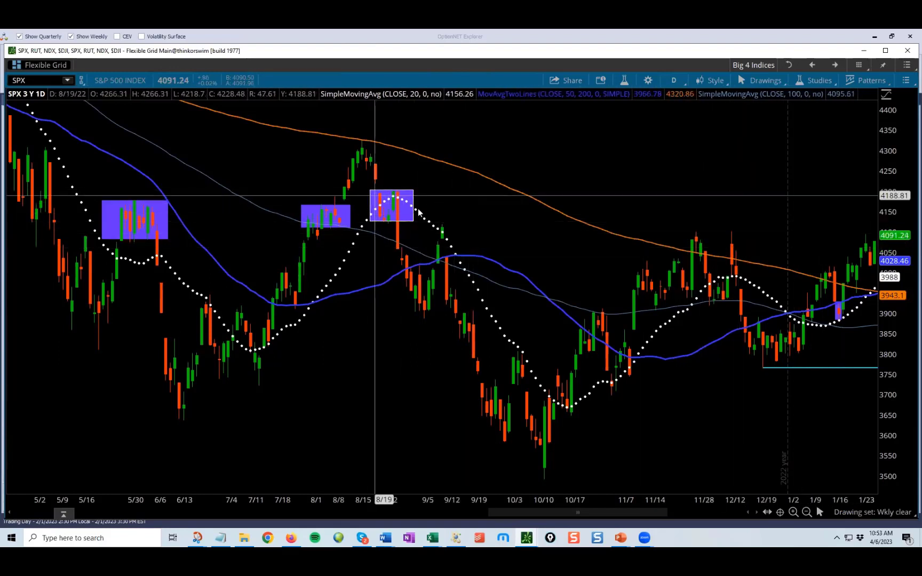
mouse_move(391, 216)
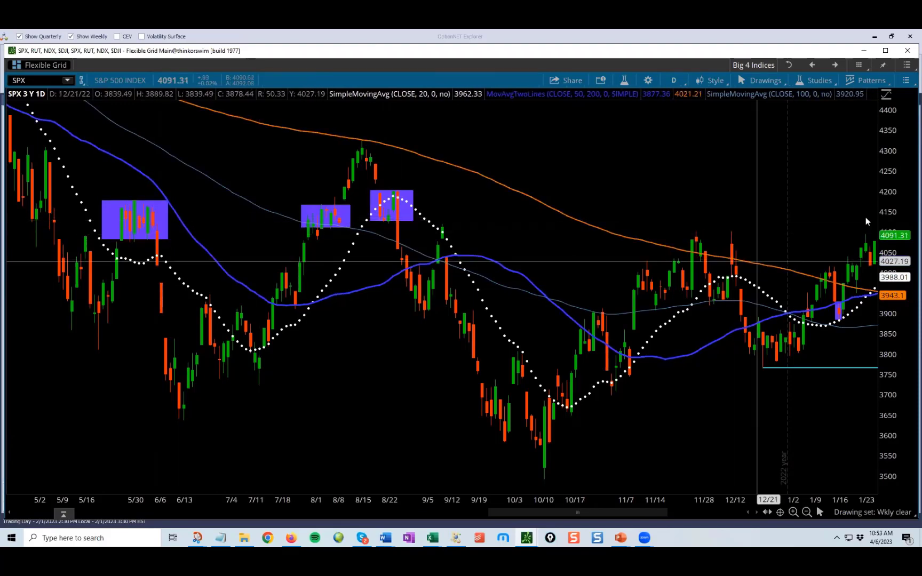
mouse_move(864, 213)
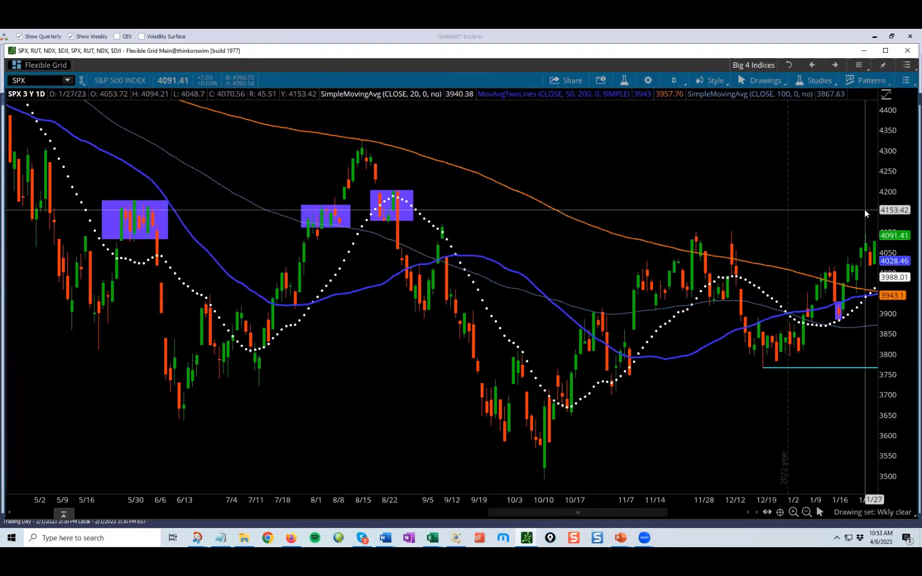
mouse_move(846, 191)
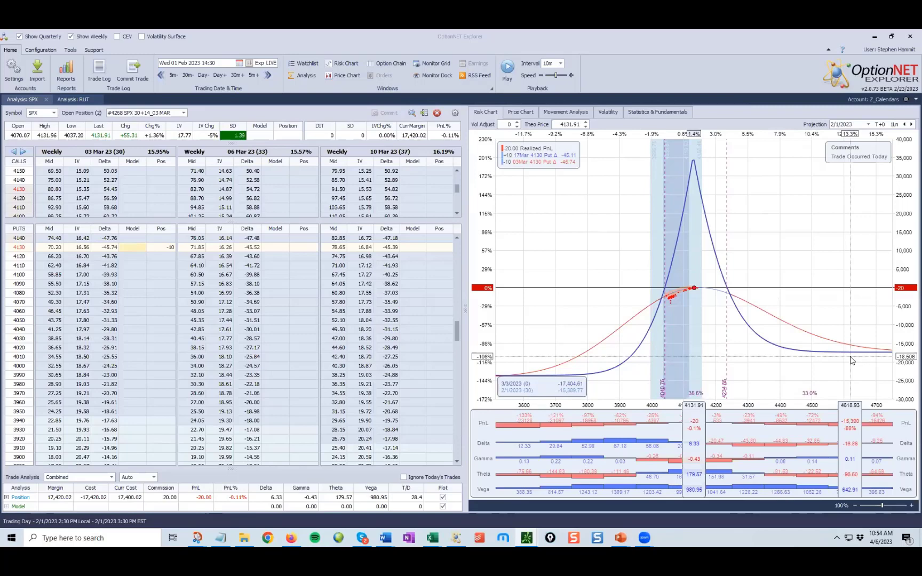
mouse_move(739, 303)
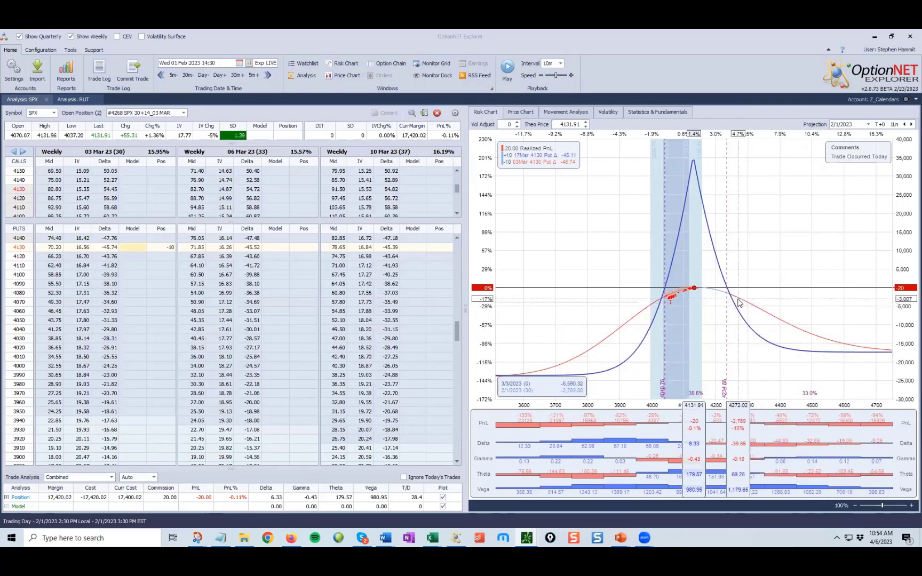
mouse_move(652, 306)
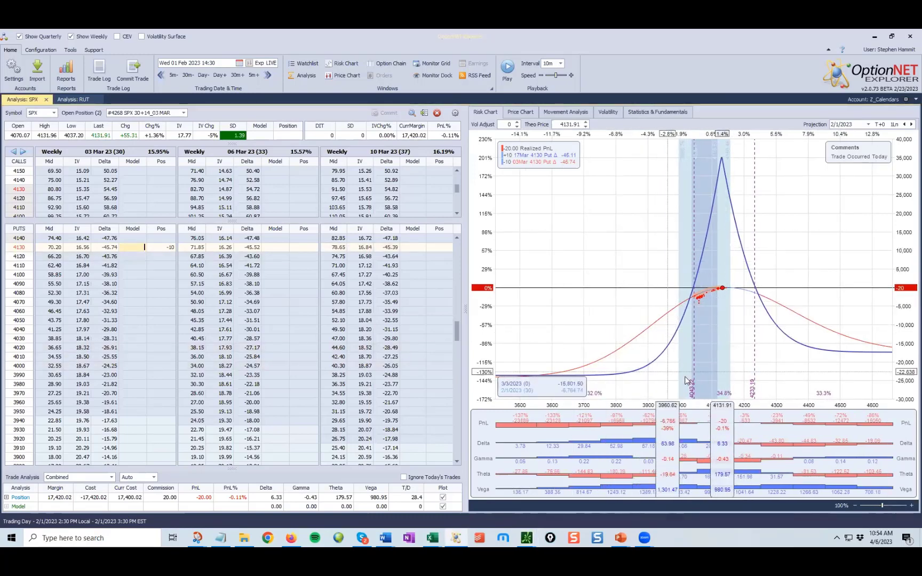
mouse_move(688, 344)
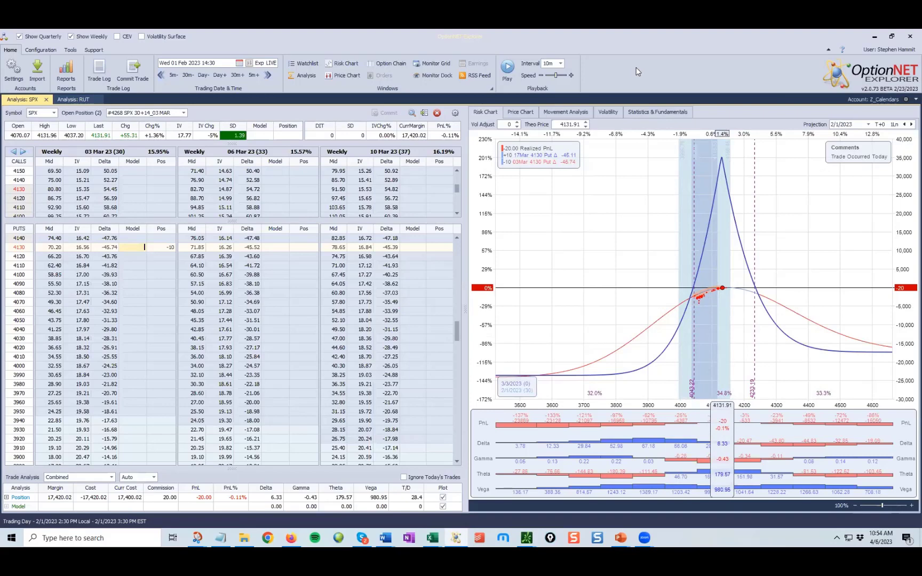
mouse_move(784, 47)
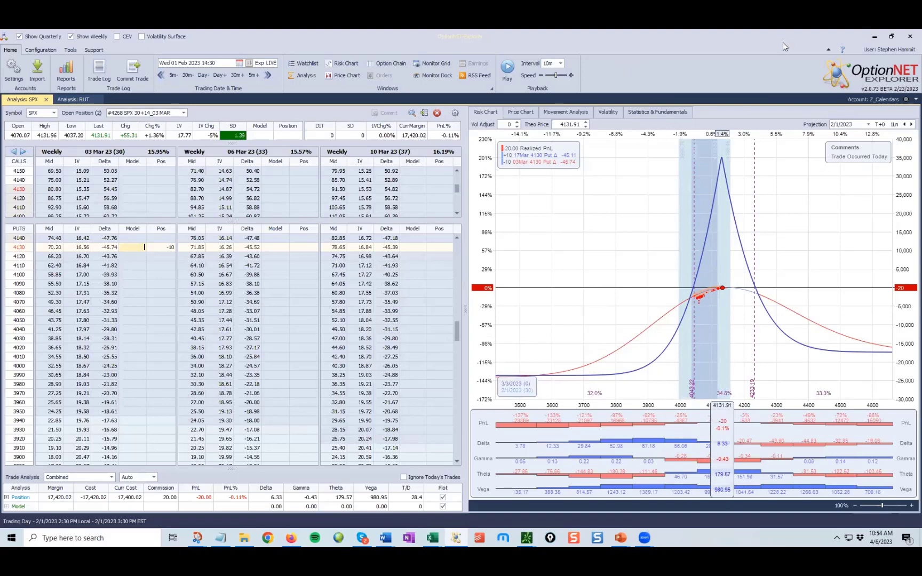
mouse_move(675, 82)
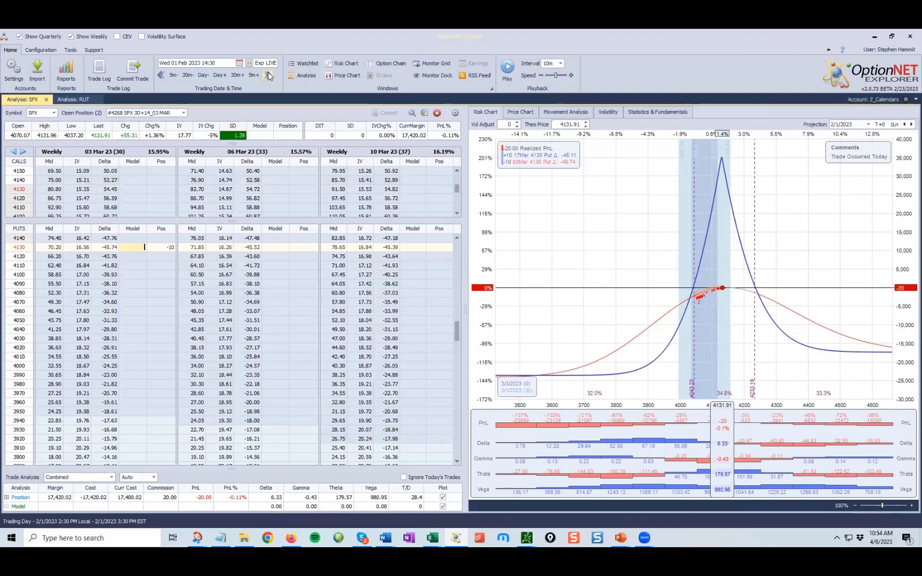
Jump the backtest to the next adjustment, Mon 6 Feb 2023, and include that day's trades in the analysis
left_click(269, 75)
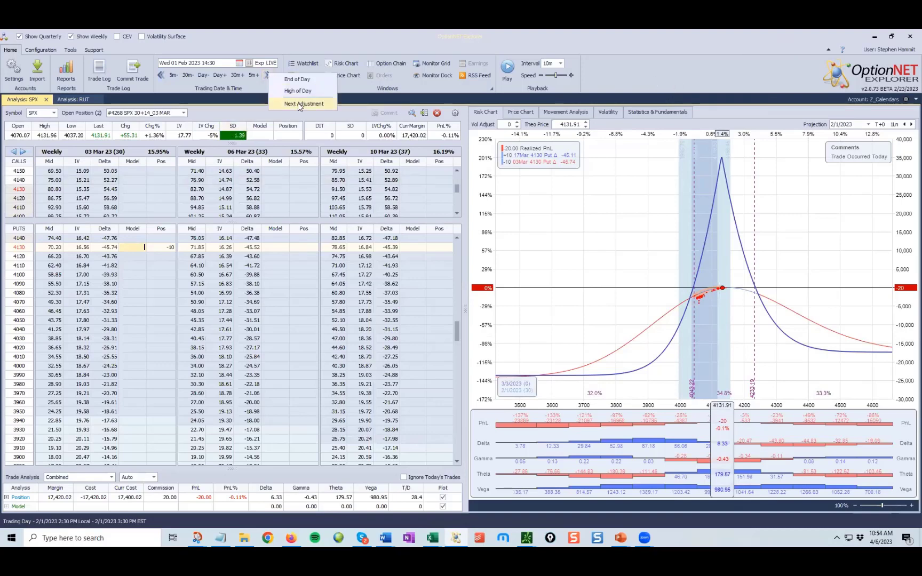
left_click(303, 104)
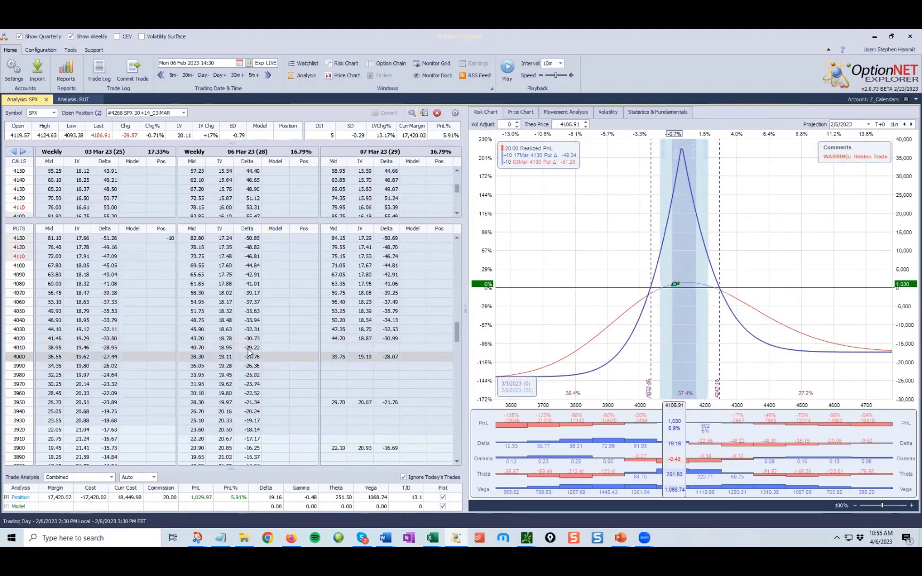
scroll("up", 3)
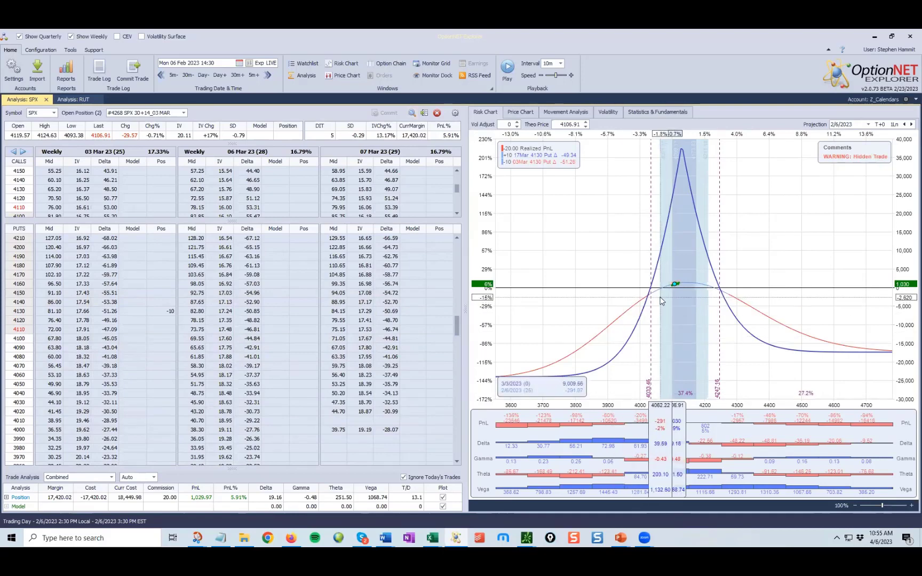
mouse_move(662, 299)
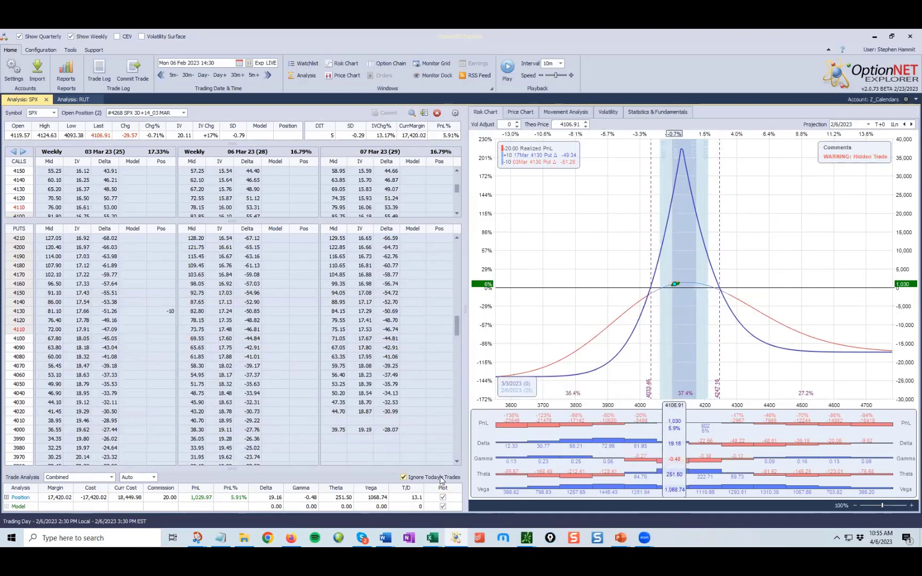
left_click(404, 476)
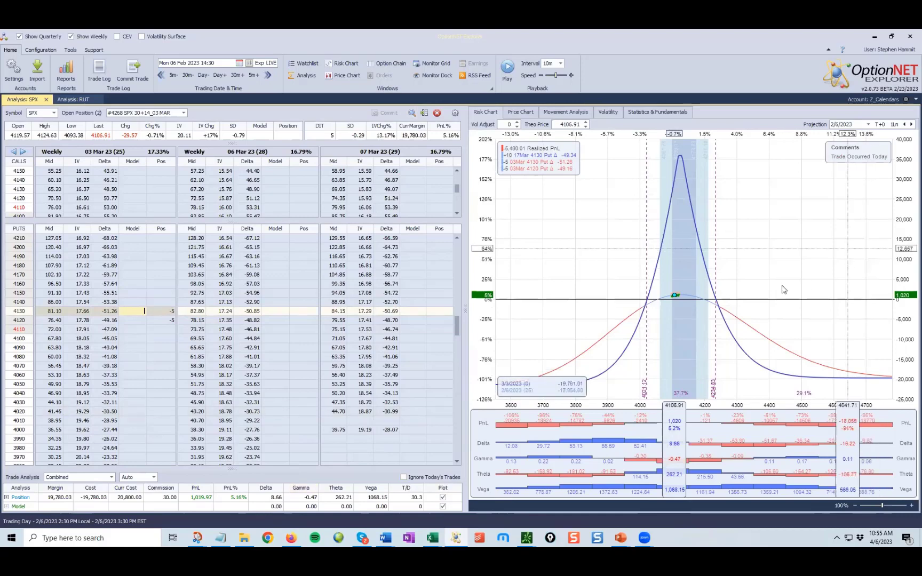
mouse_move(669, 309)
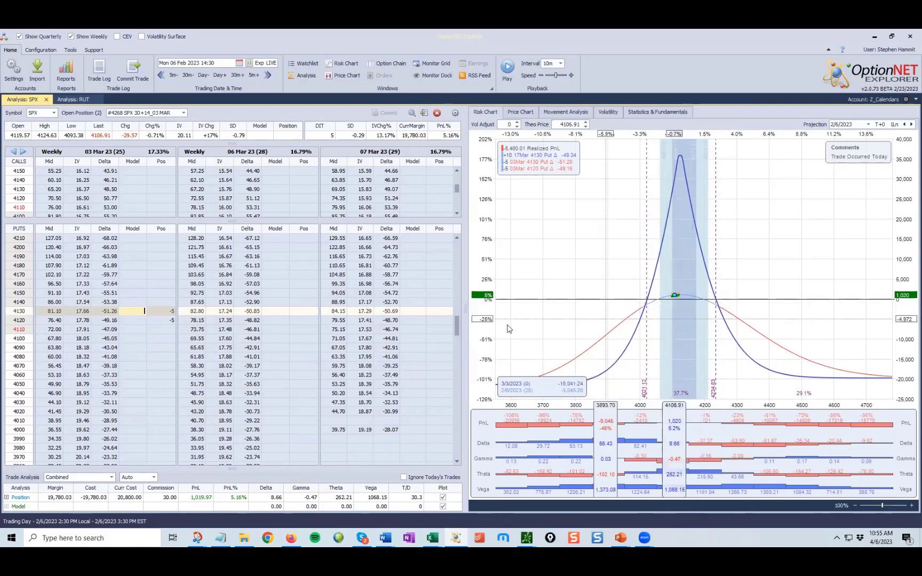
mouse_move(590, 324)
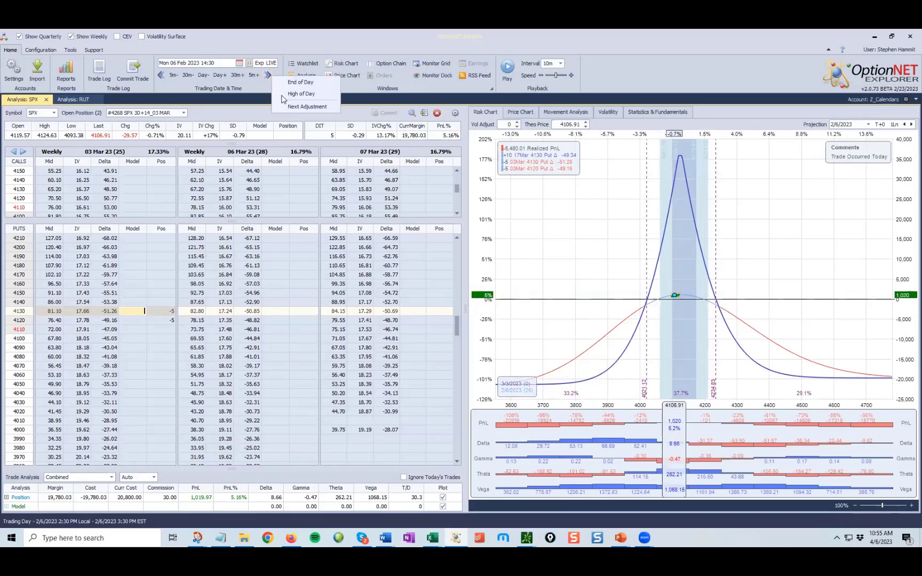
mouse_move(306, 107)
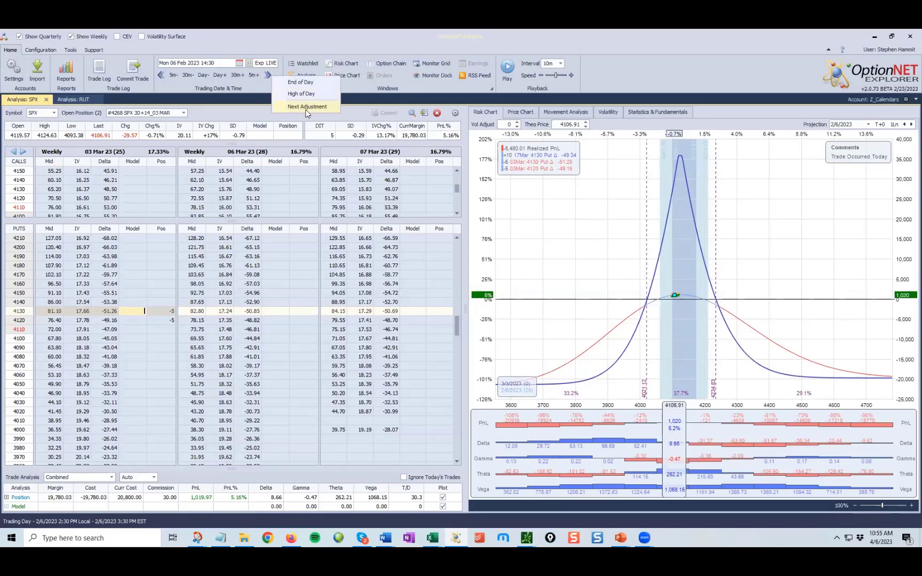
Advance to the 9 Feb 2023 adjustment and review the position with and without today's trades
left_click(306, 106)
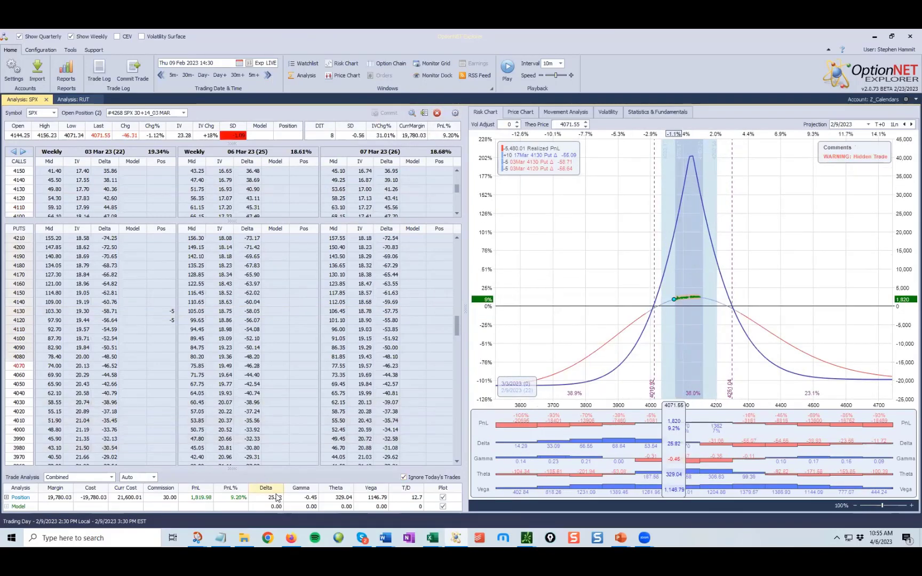
left_click(266, 497)
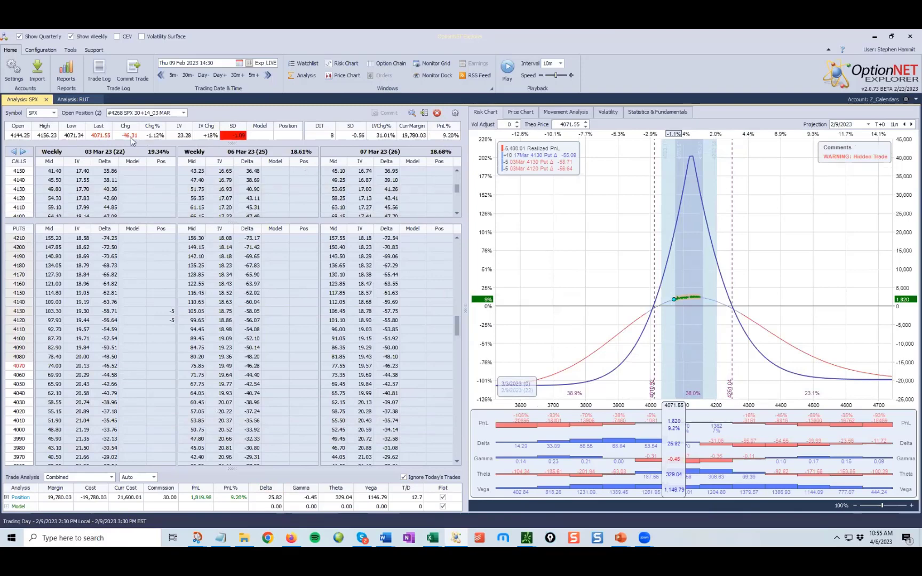
mouse_move(682, 327)
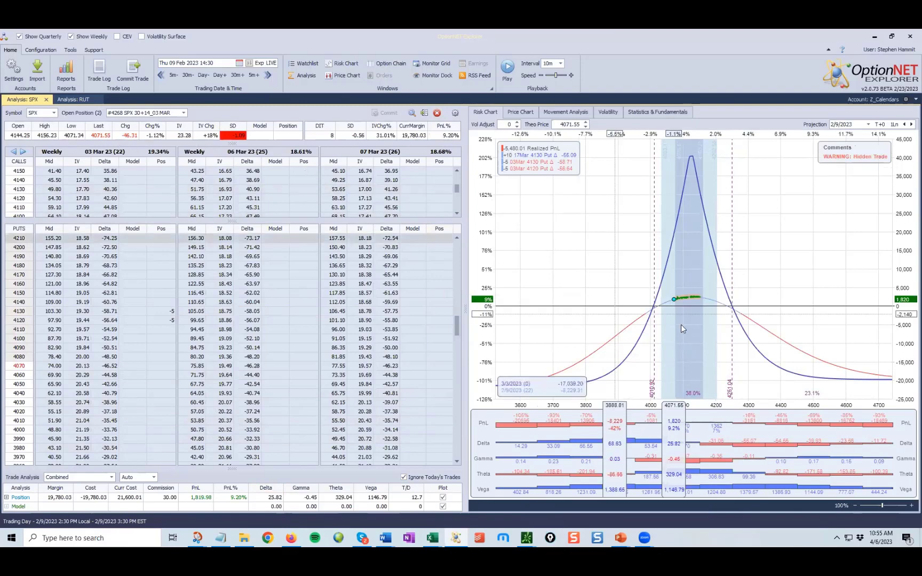
mouse_move(675, 328)
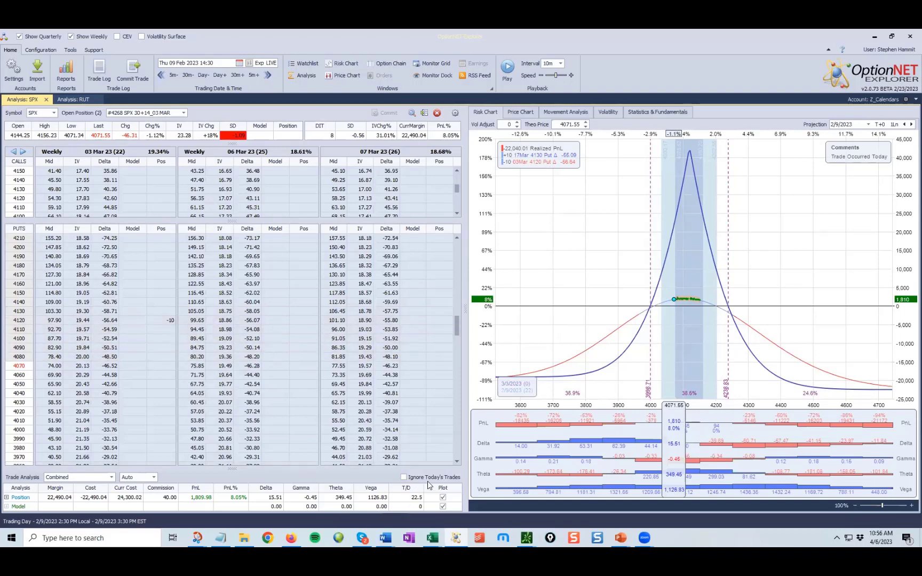
left_click(405, 477)
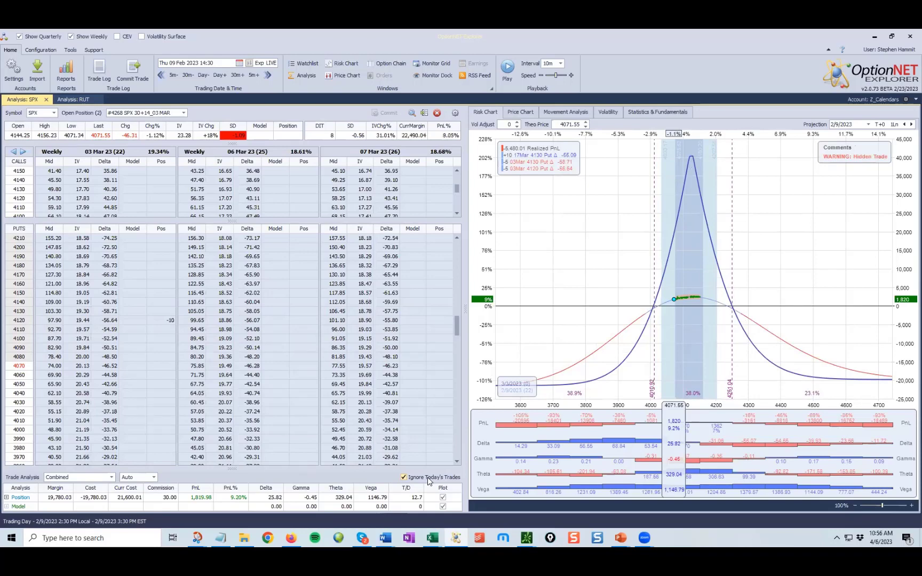
left_click(403, 477)
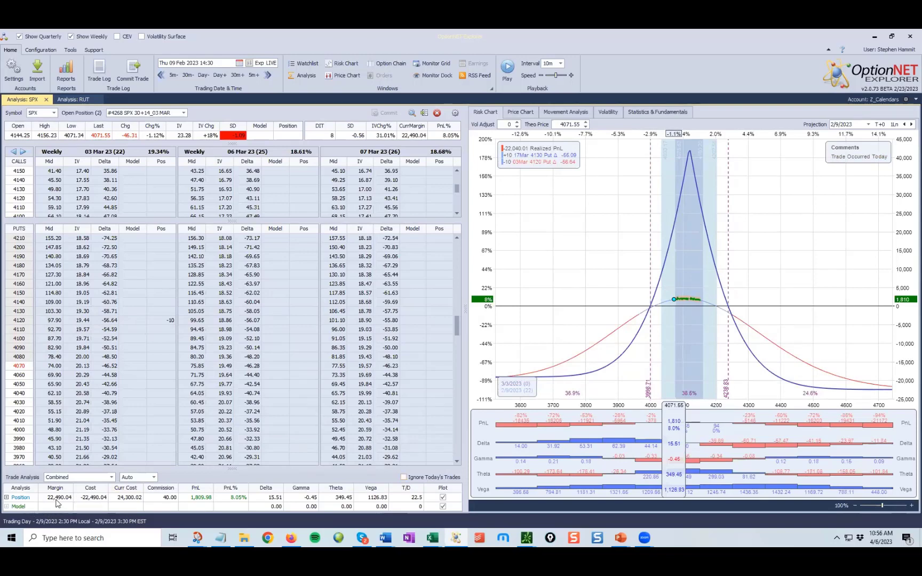
mouse_move(452, 413)
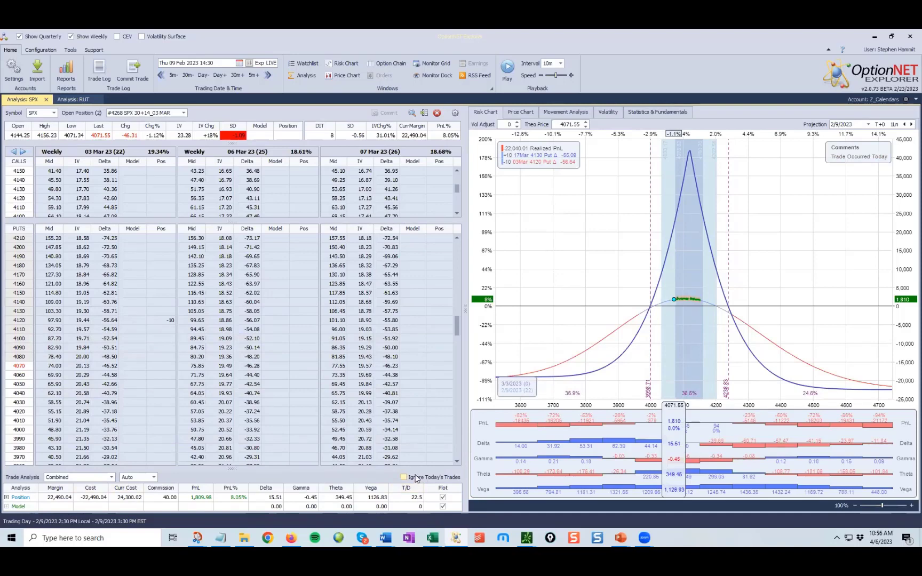
Exclude today's trades again and jump ahead to the 14 Feb 2023 adjustment
left_click(266, 79)
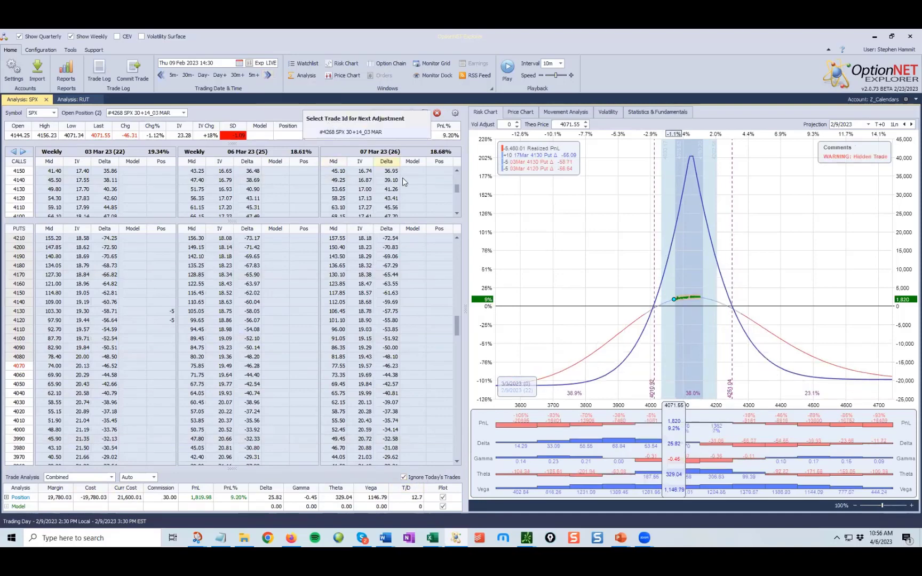
left_click(232, 74)
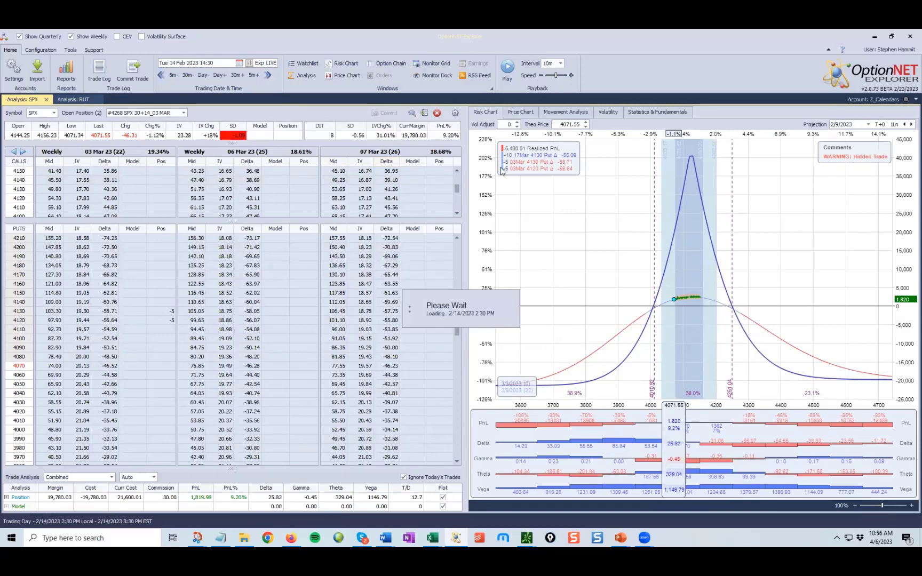
mouse_move(616, 268)
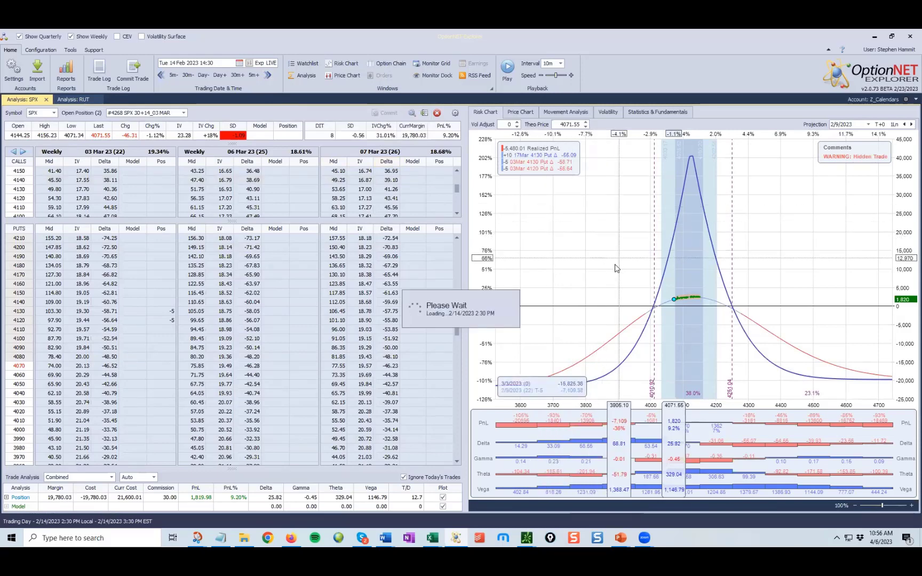
mouse_move(600, 231)
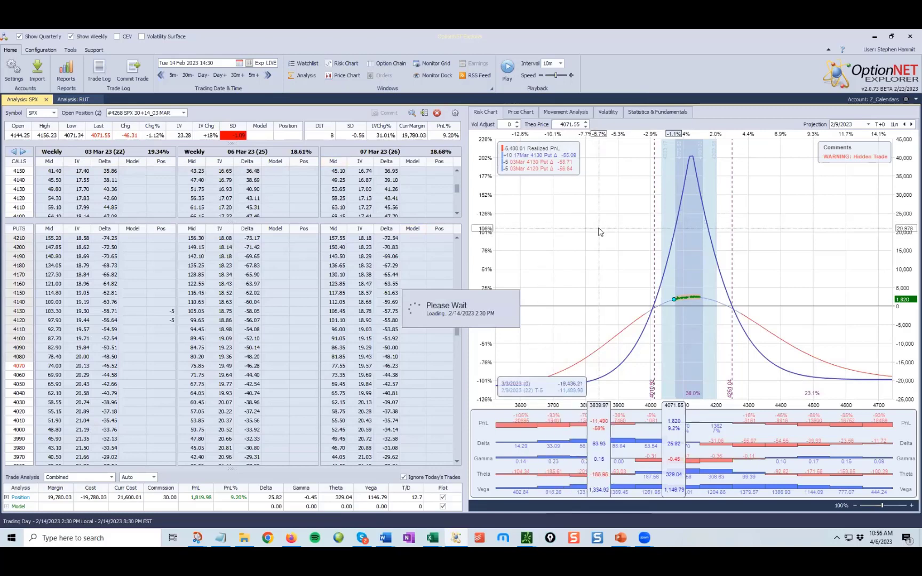
mouse_move(606, 238)
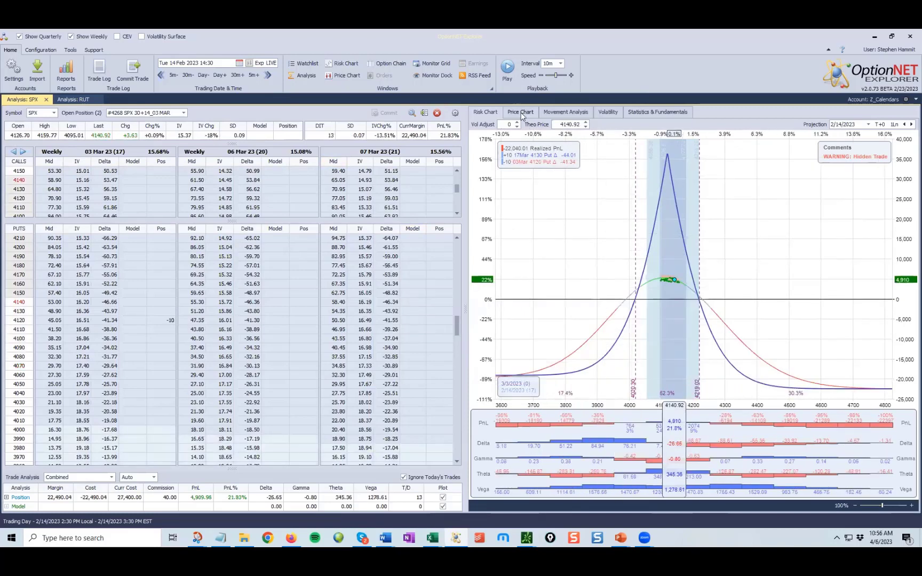
Show the SPX candlestick price chart for 14 Feb 2023
left_click(519, 112)
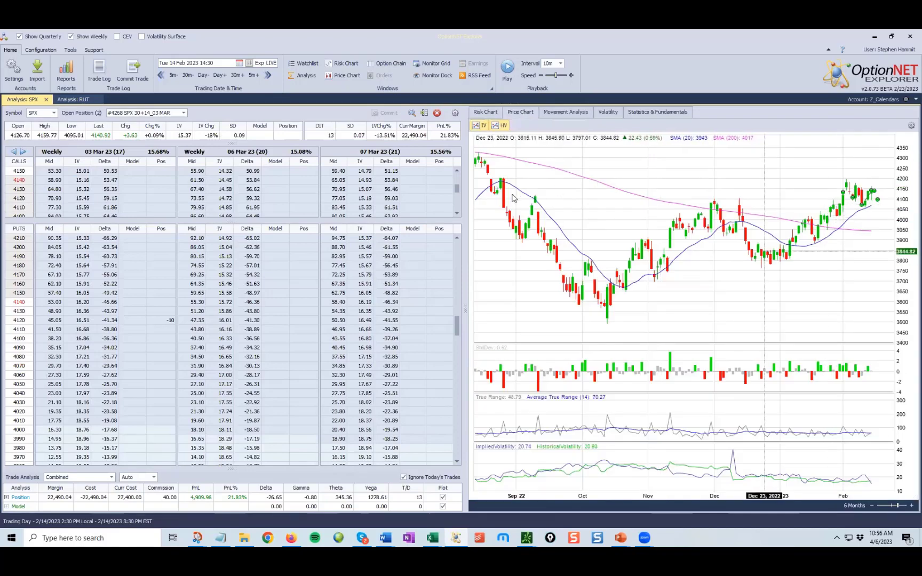
mouse_move(514, 176)
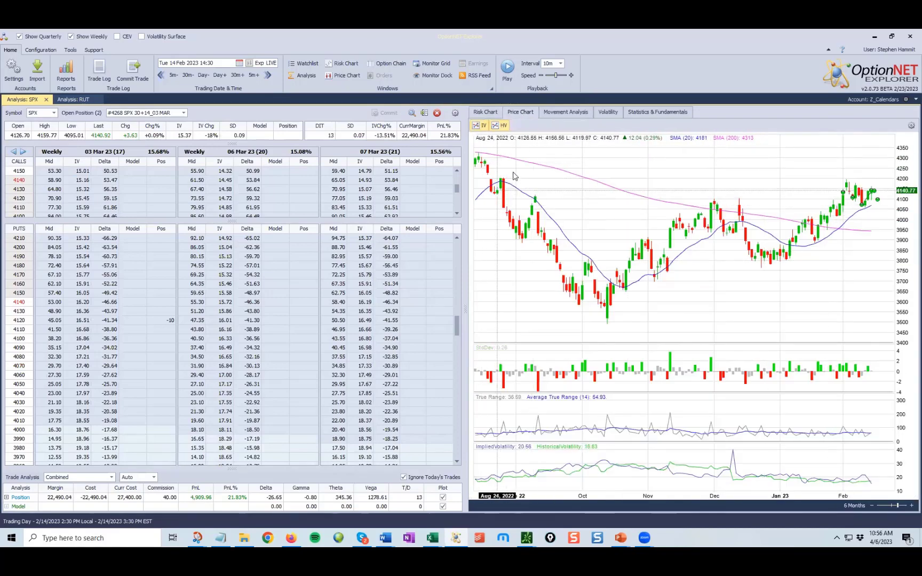
mouse_move(499, 185)
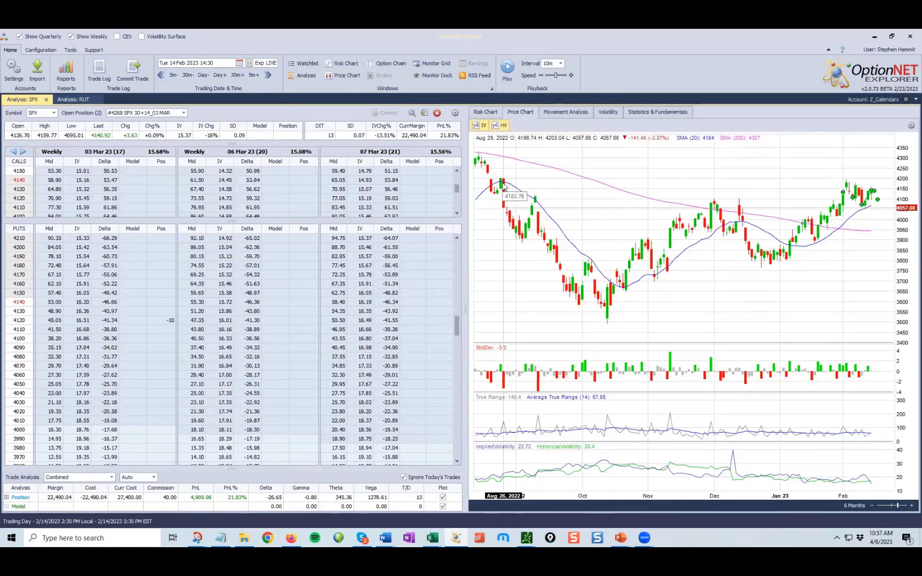
mouse_move(888, 199)
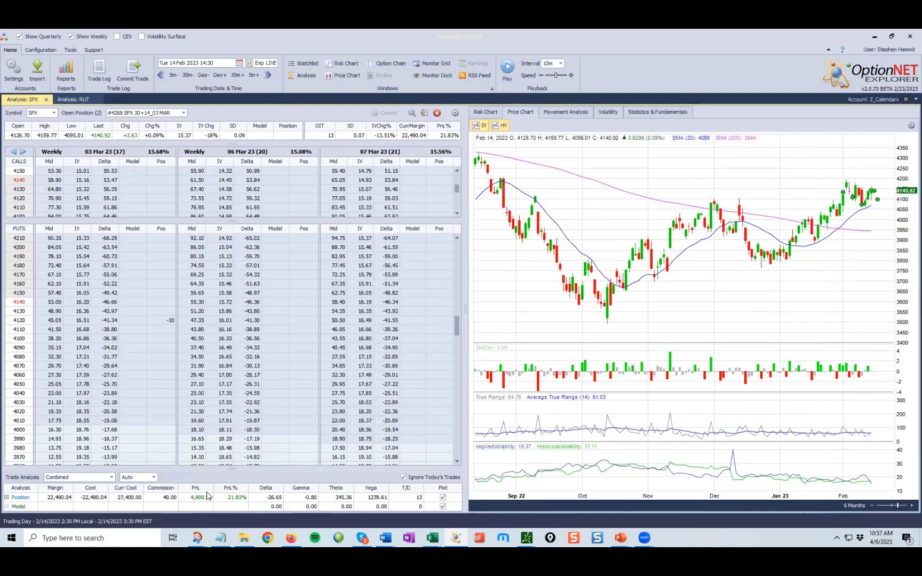
mouse_move(569, 164)
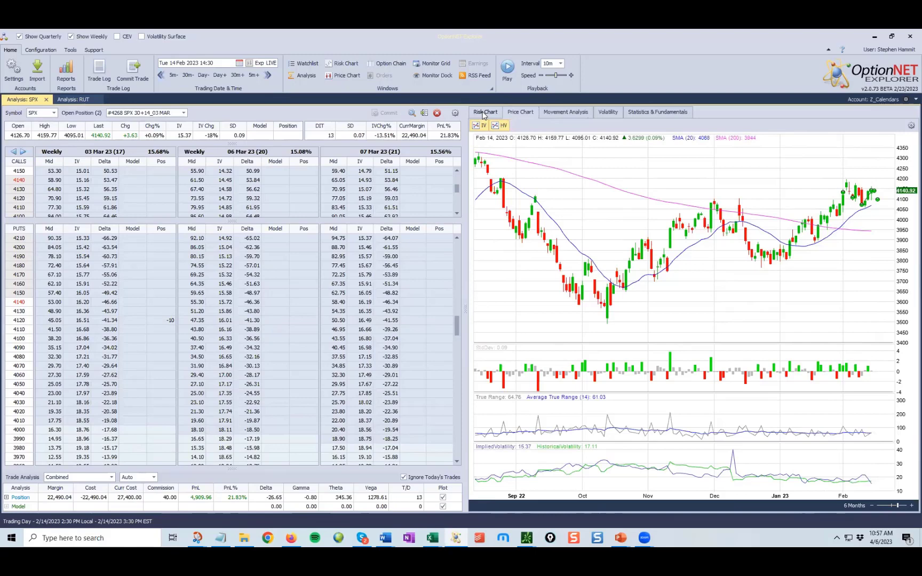
Return to the risk graph of the SPX put calendar
left_click(484, 112)
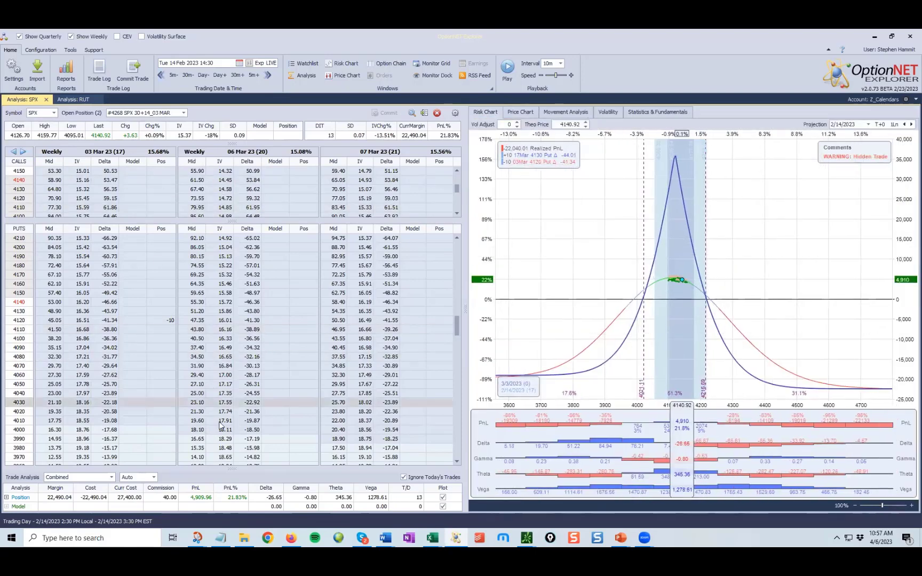
mouse_move(204, 512)
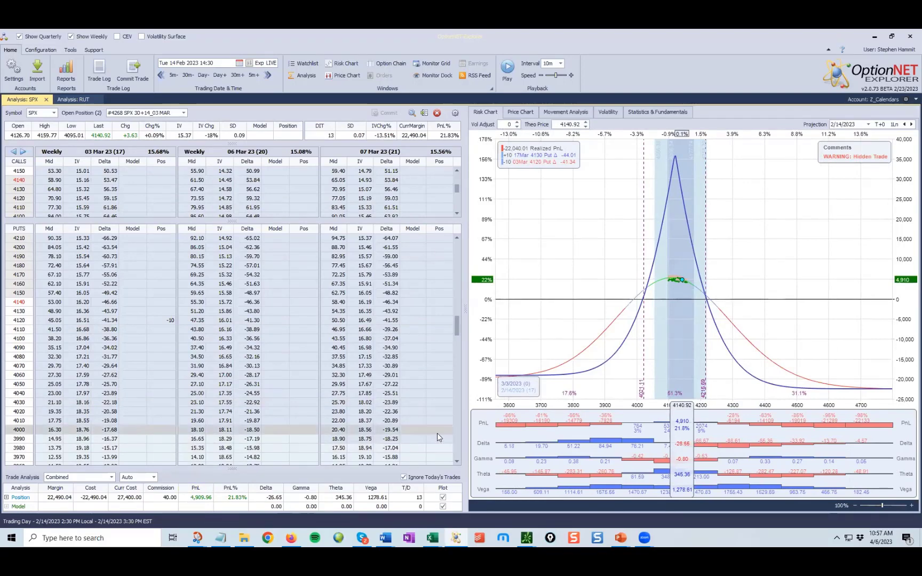
mouse_move(393, 489)
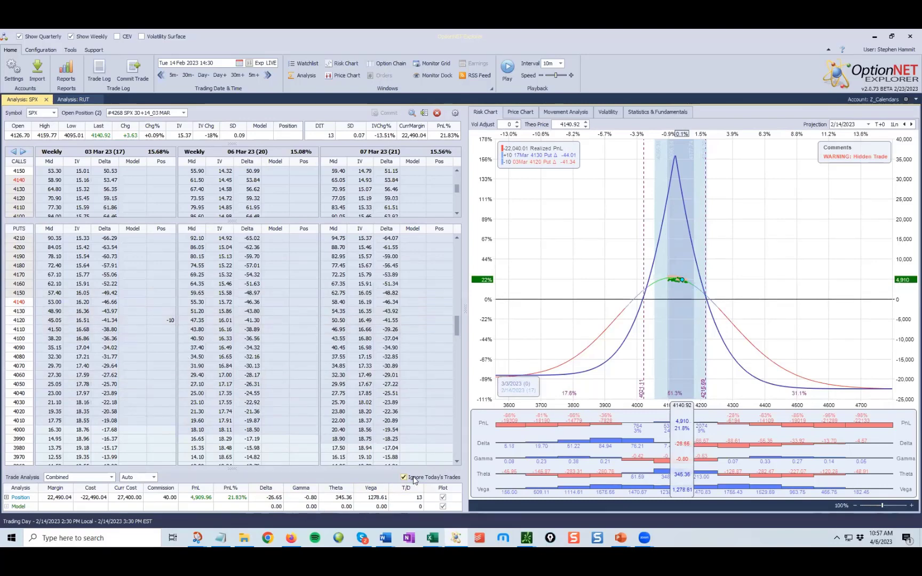
Include the 14 Feb 2023 adjustment in the totals, giving margin 20,575 and P&L 23.82%
left_click(403, 477)
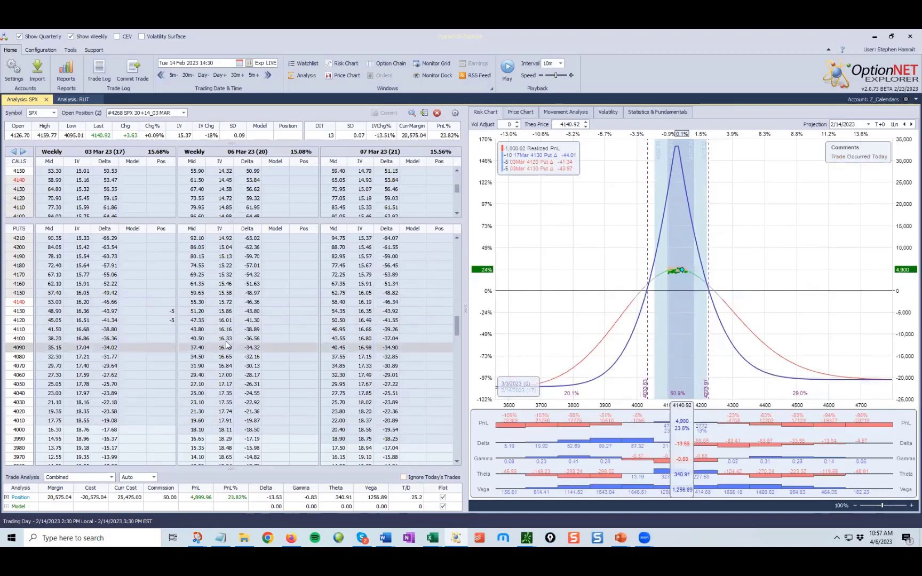
mouse_move(154, 347)
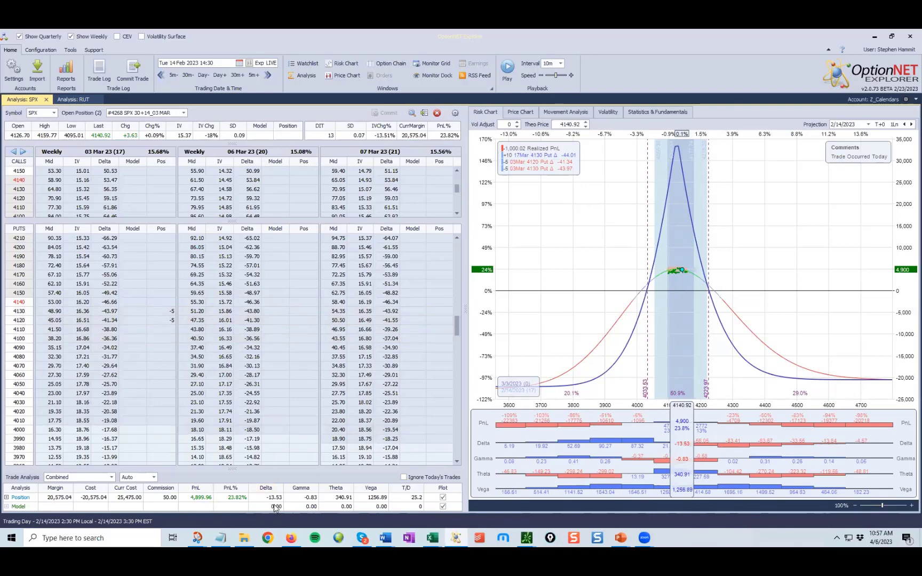
mouse_move(606, 306)
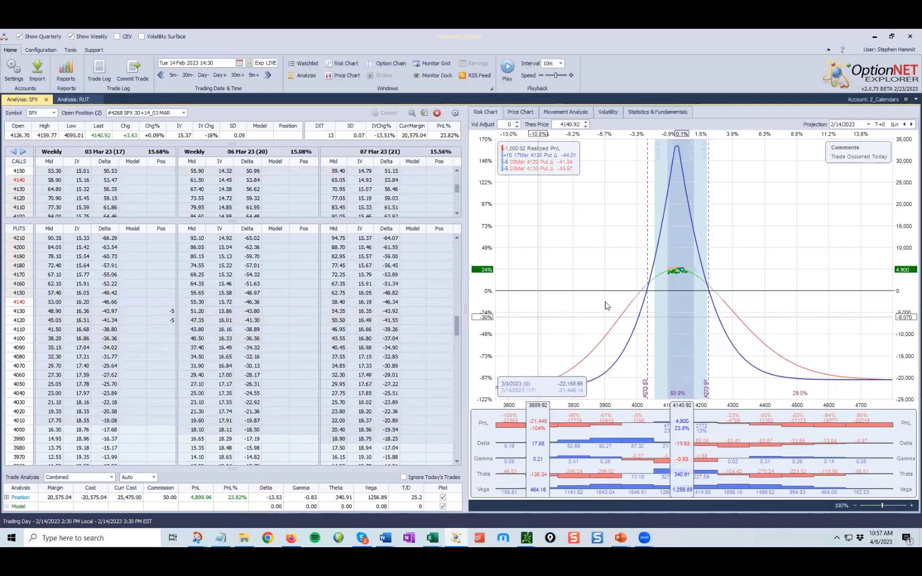
mouse_move(693, 269)
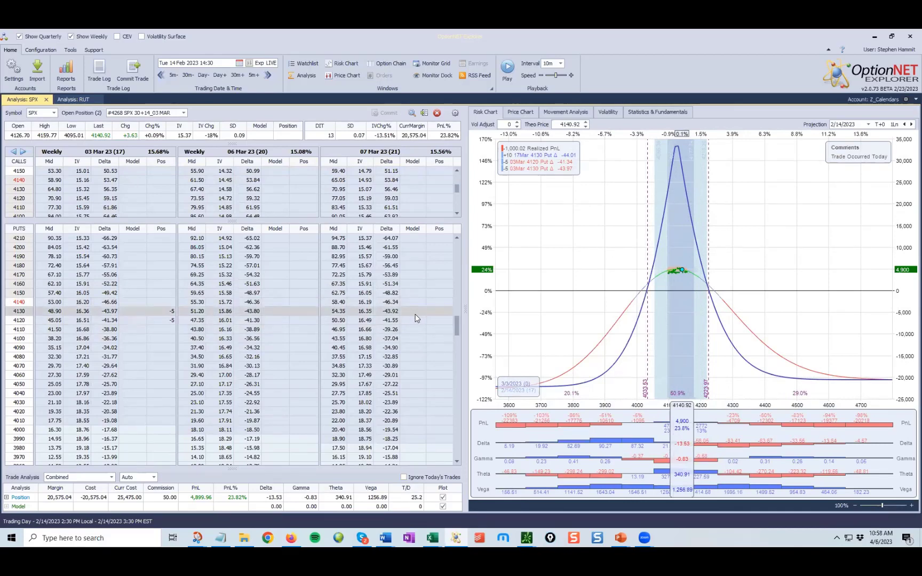
mouse_move(617, 362)
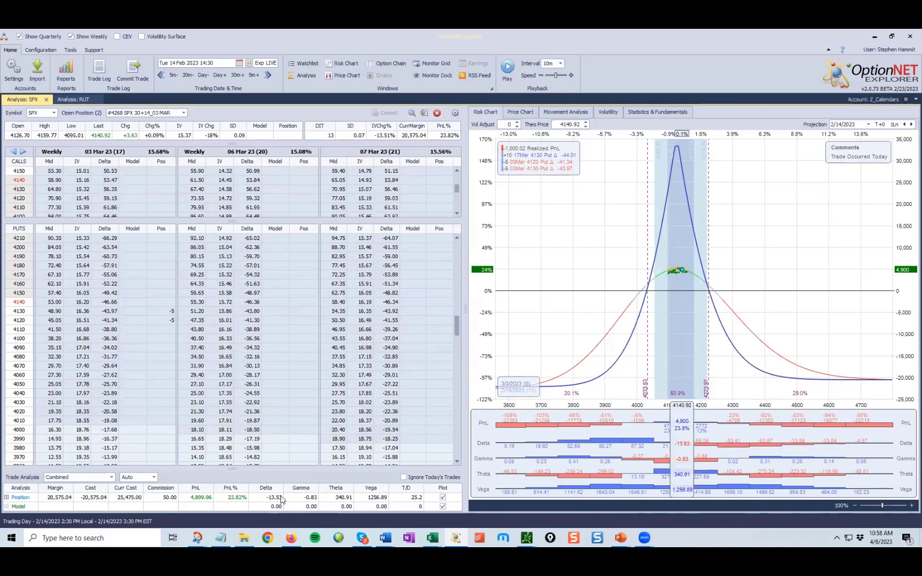
mouse_move(680, 346)
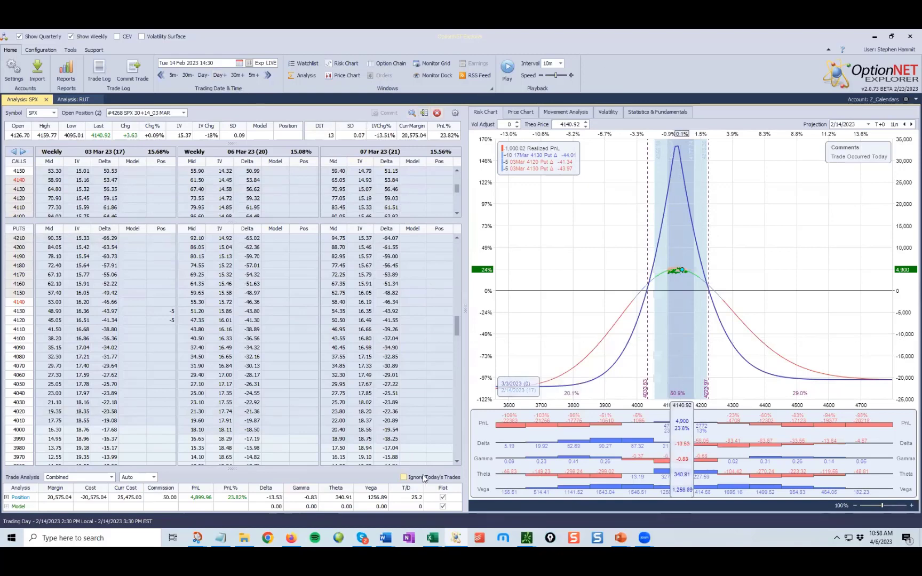
Exclude today's trades and advance the backtest one day to Wed 15 Feb 2023
left_click(404, 477)
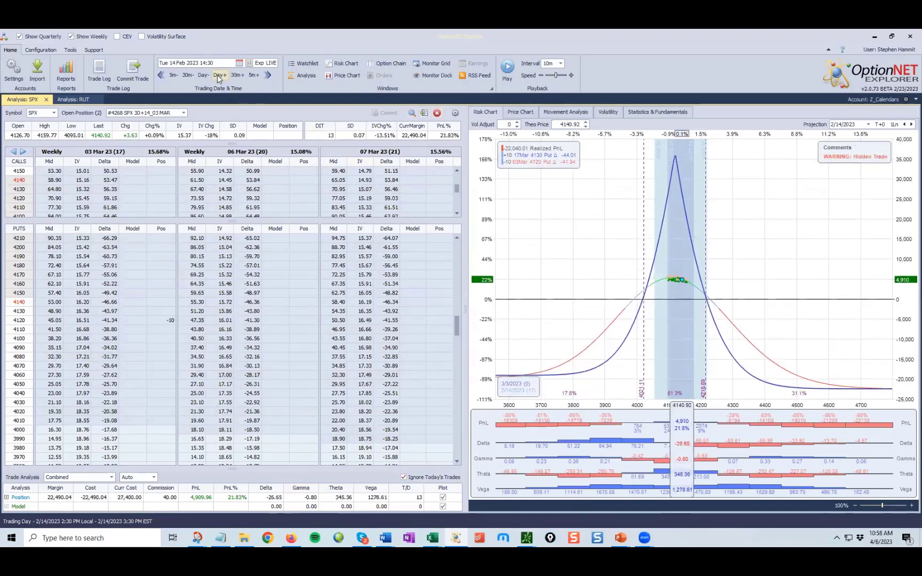
left_click(218, 75)
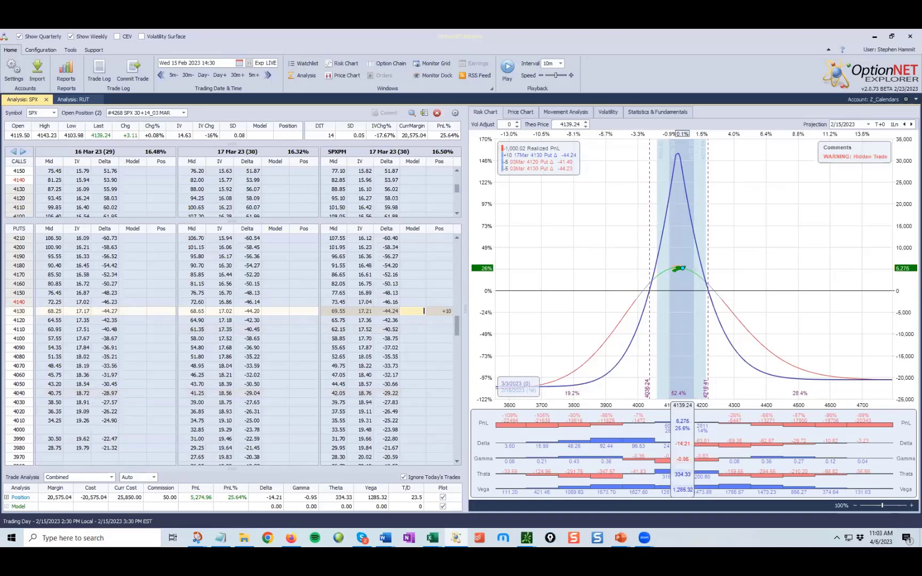
mouse_move(622, 203)
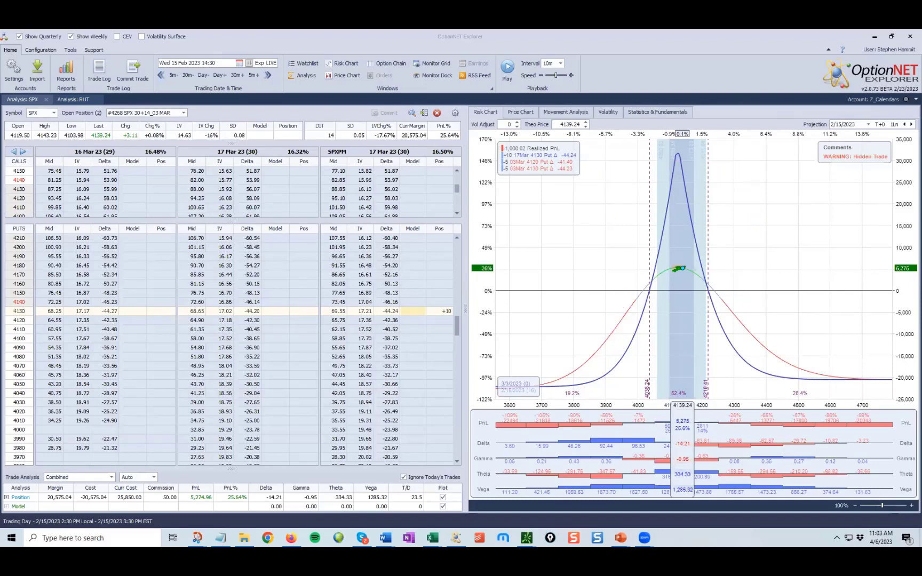
mouse_move(708, 74)
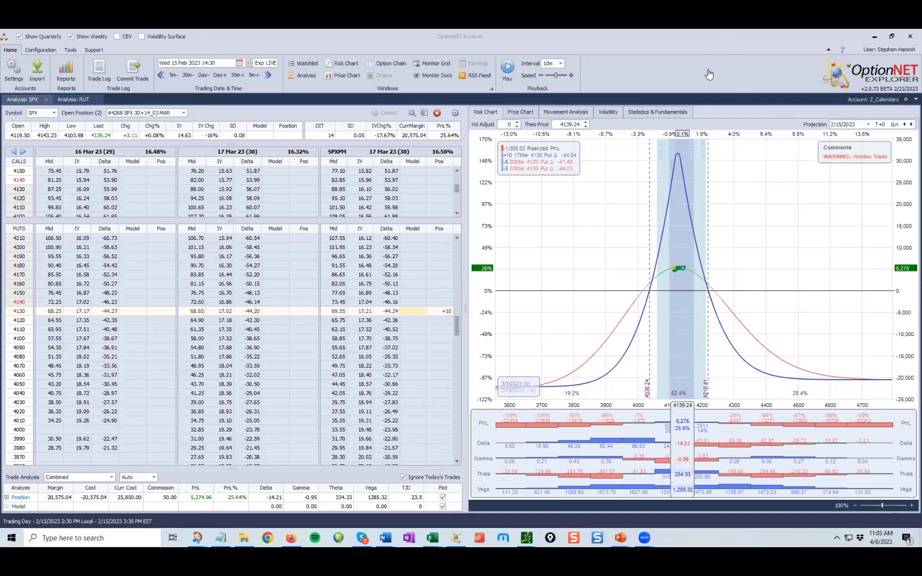
mouse_move(677, 77)
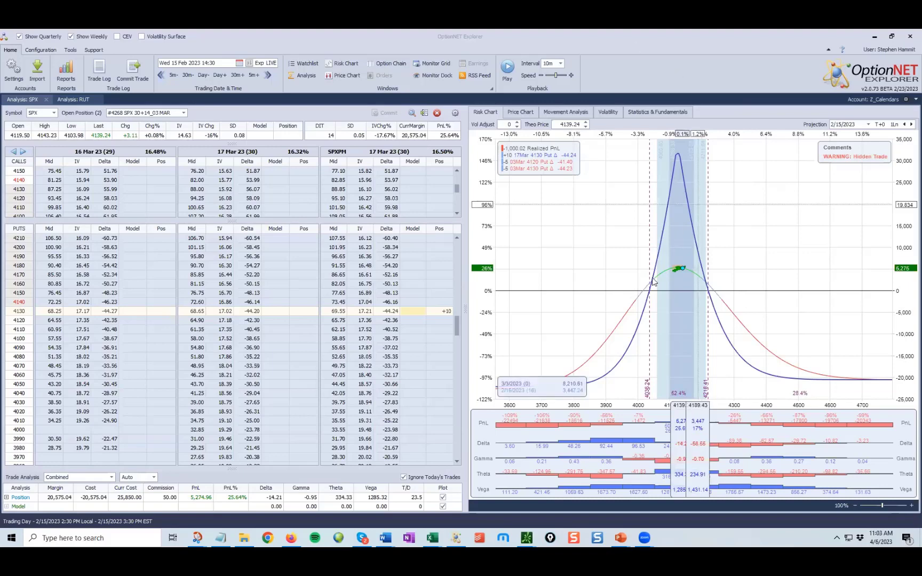
mouse_move(675, 291)
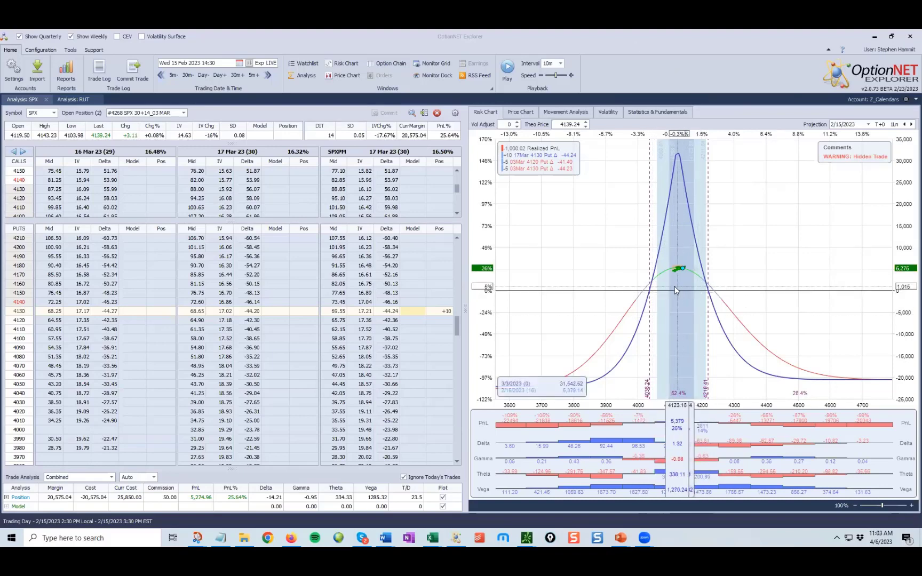
mouse_move(655, 289)
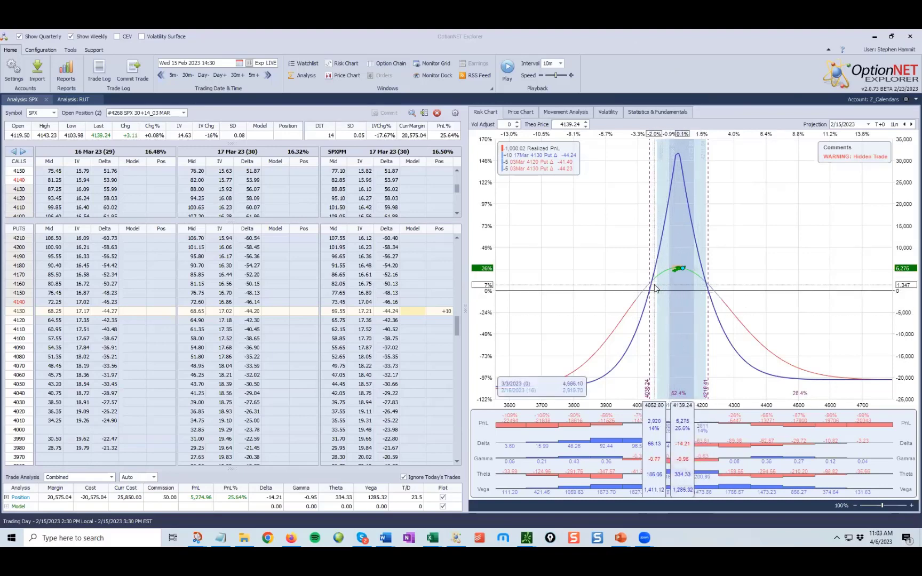
mouse_move(631, 291)
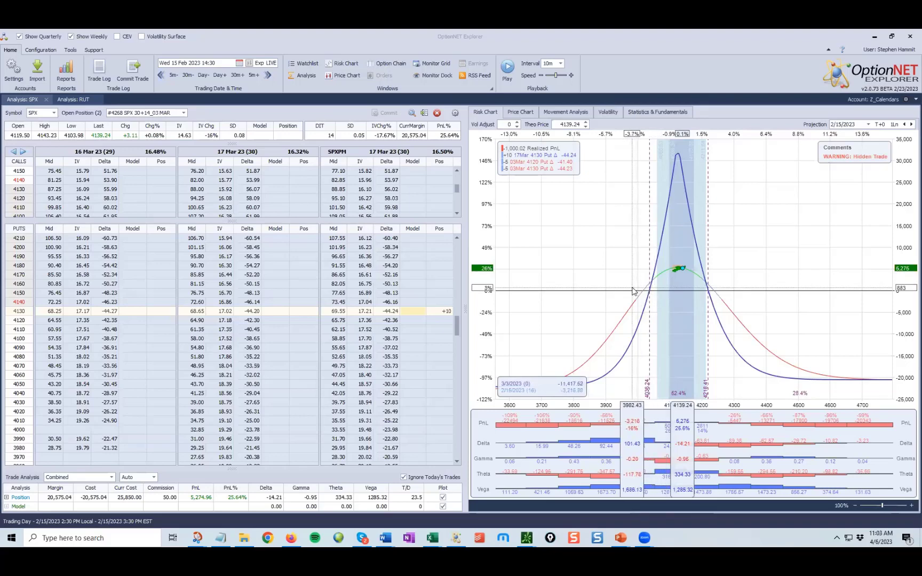
mouse_move(606, 291)
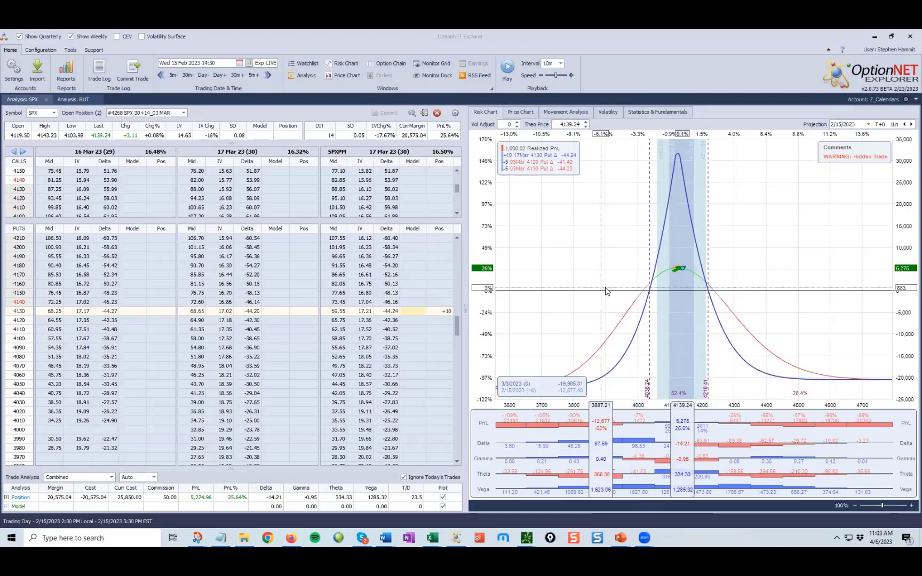
mouse_move(681, 295)
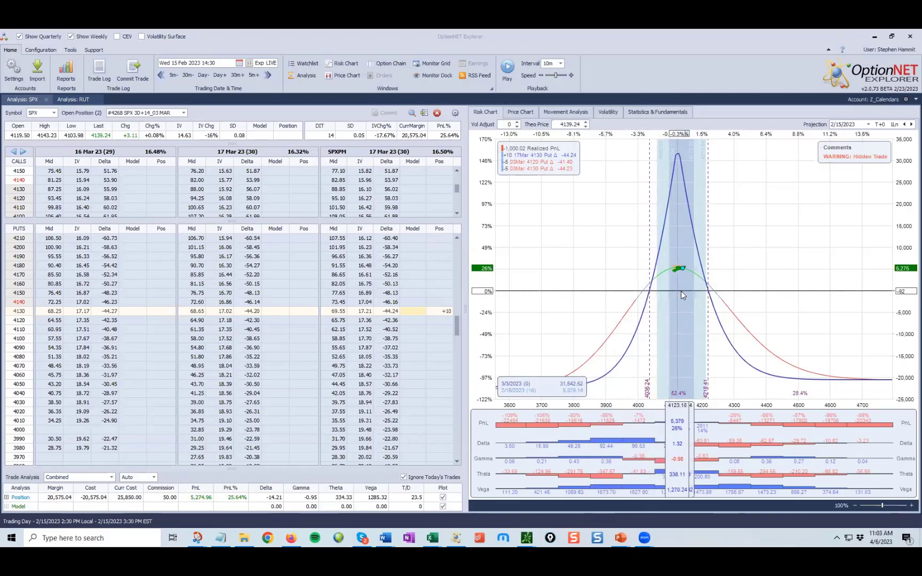
mouse_move(715, 294)
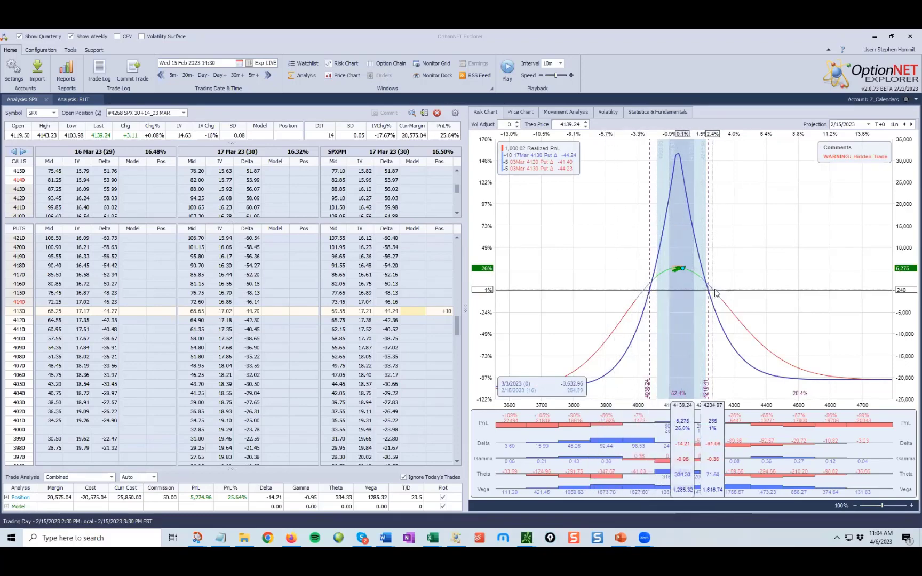
mouse_move(717, 292)
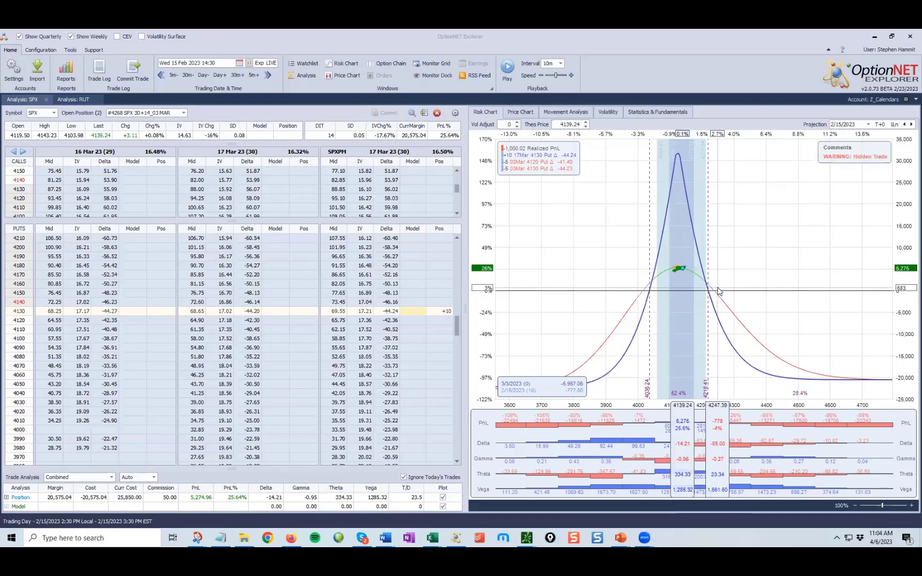
mouse_move(779, 279)
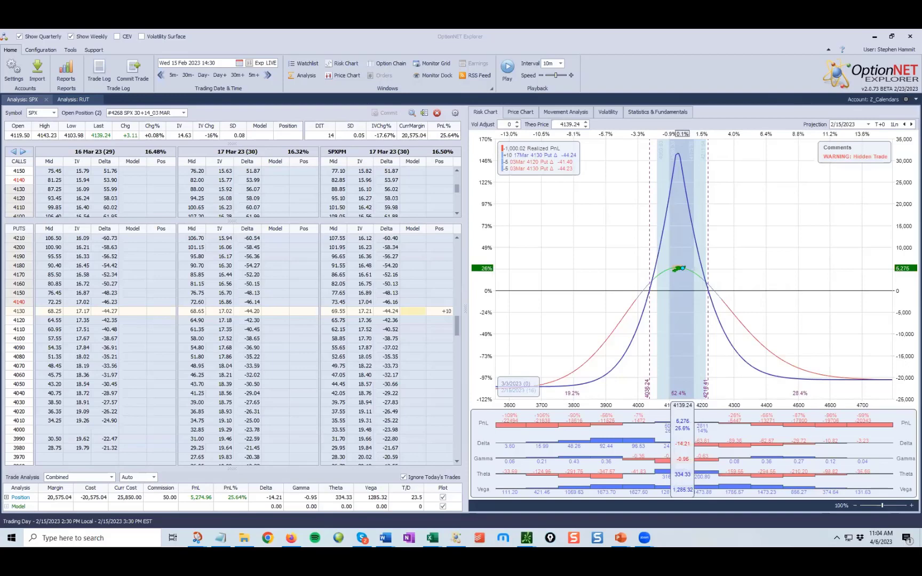
mouse_move(652, 133)
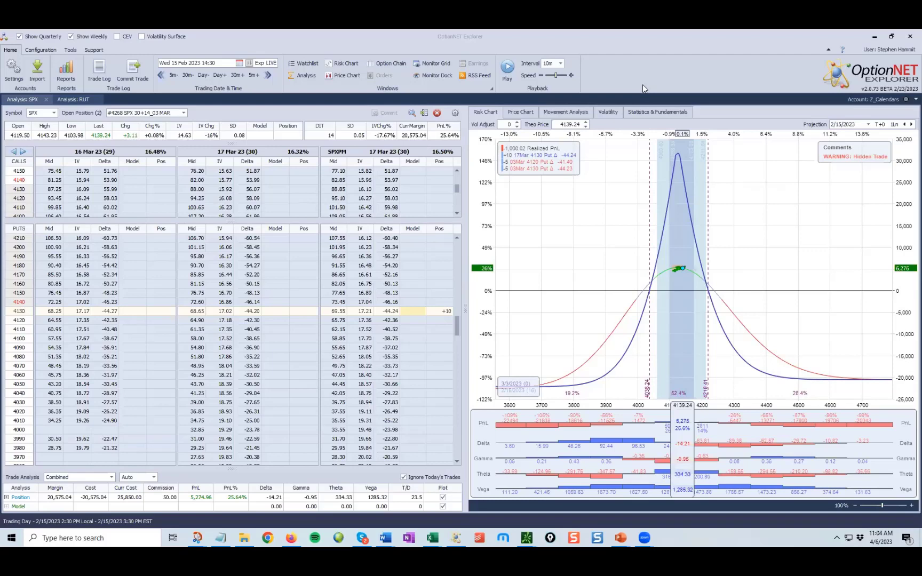
mouse_move(679, 313)
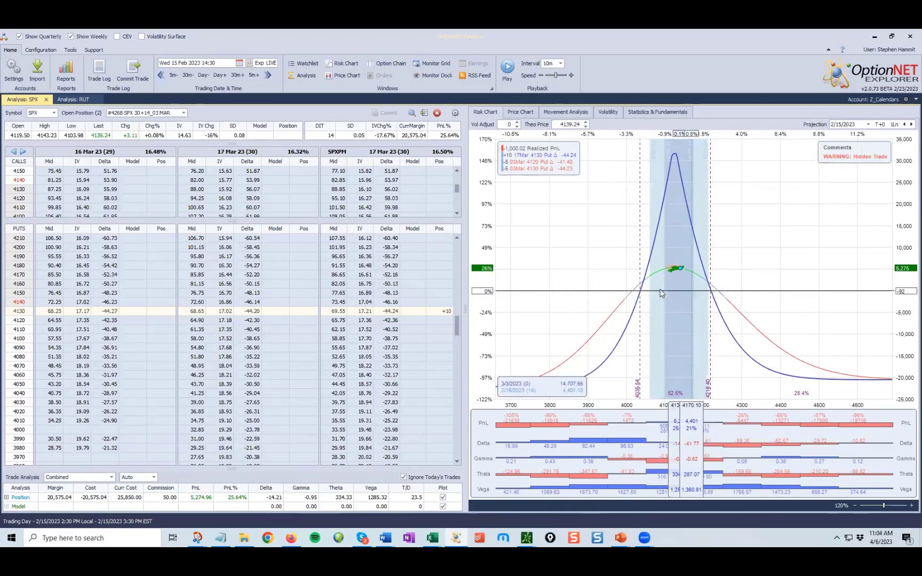
mouse_move(714, 319)
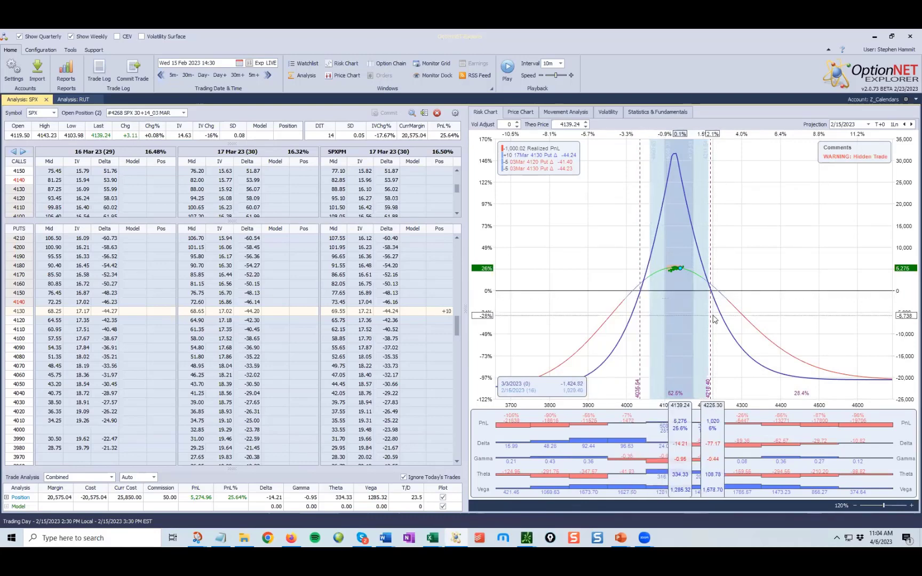
mouse_move(708, 320)
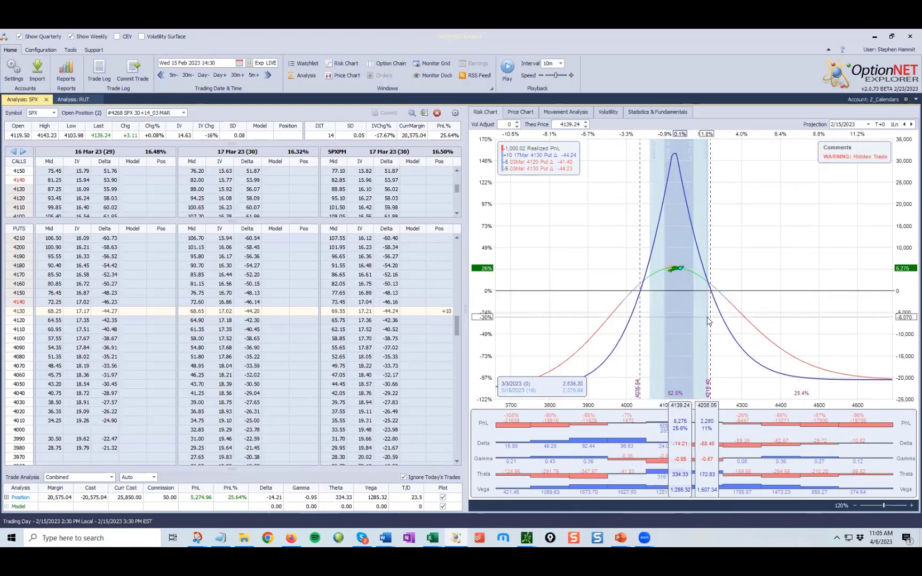
mouse_move(652, 313)
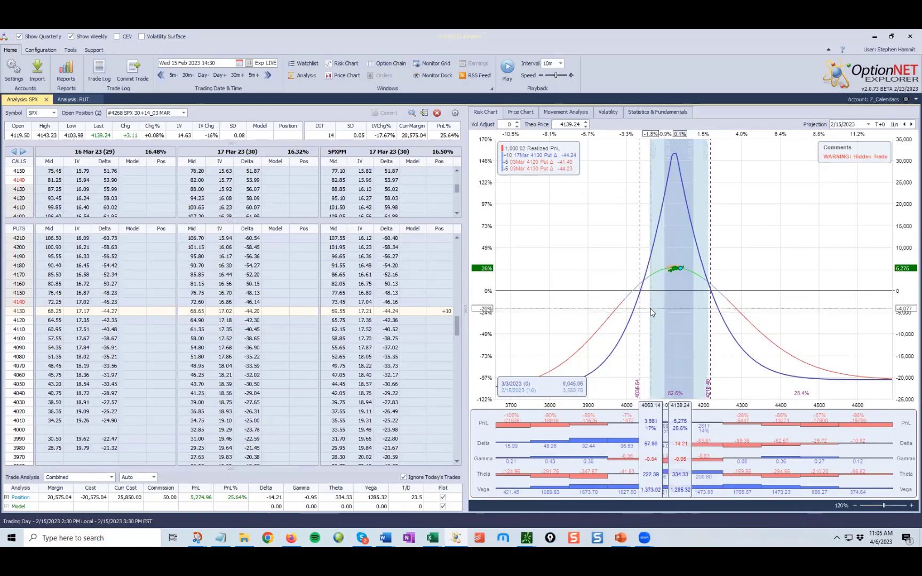
mouse_move(697, 321)
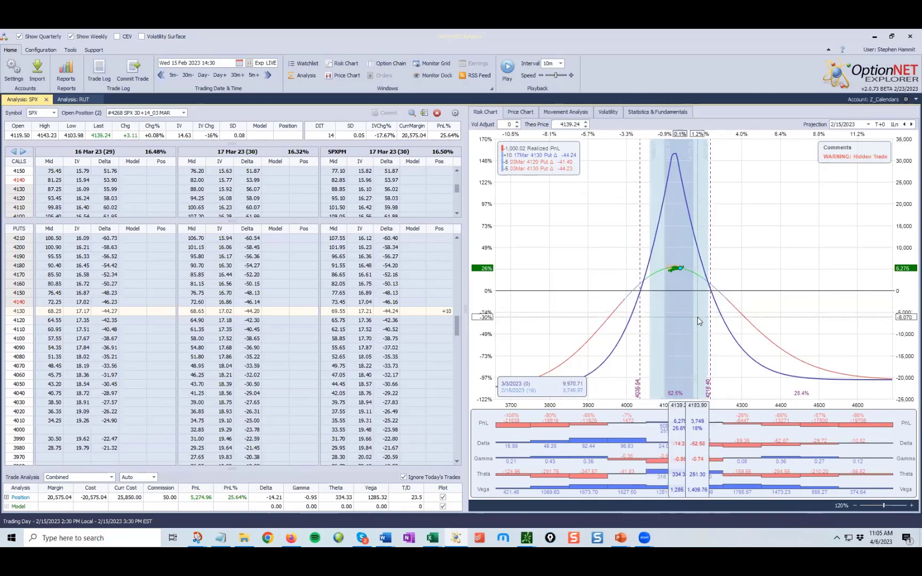
mouse_move(674, 315)
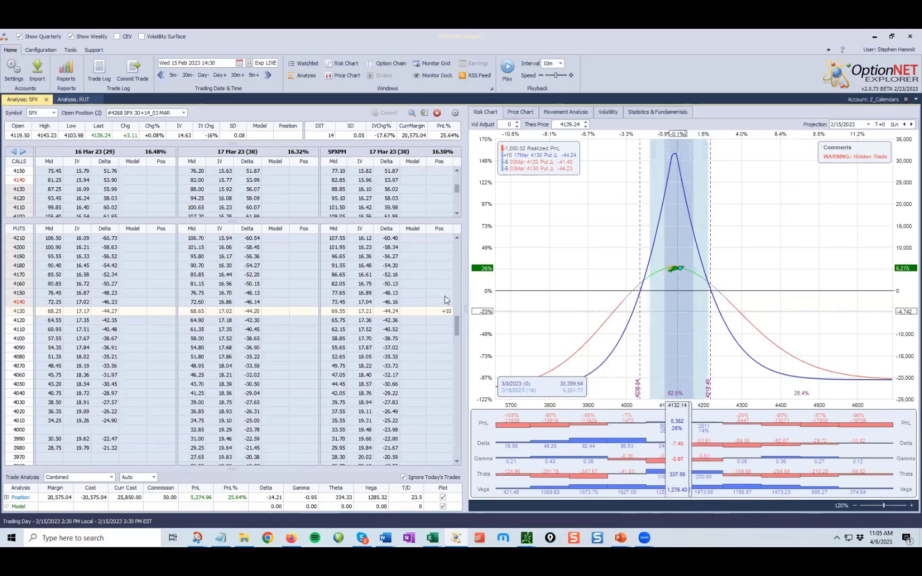
mouse_move(687, 324)
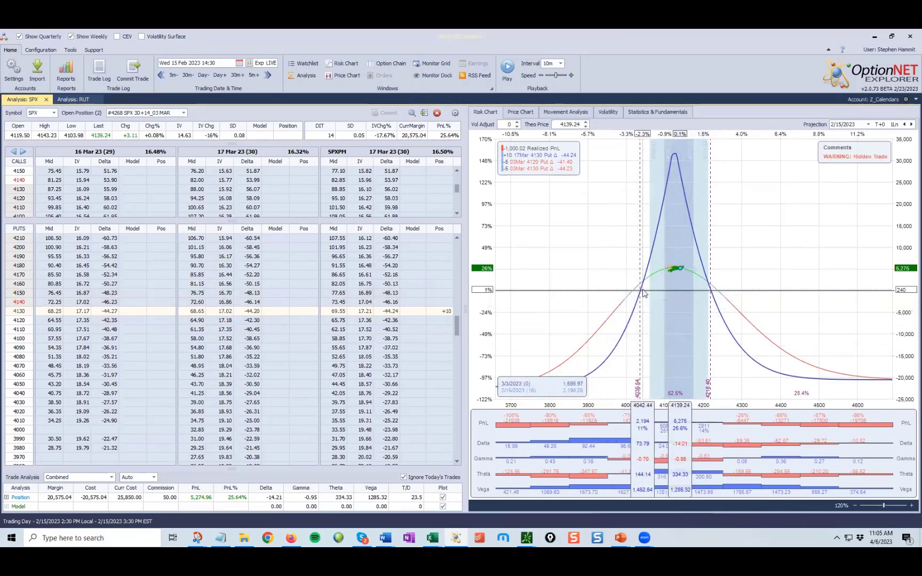
mouse_move(661, 297)
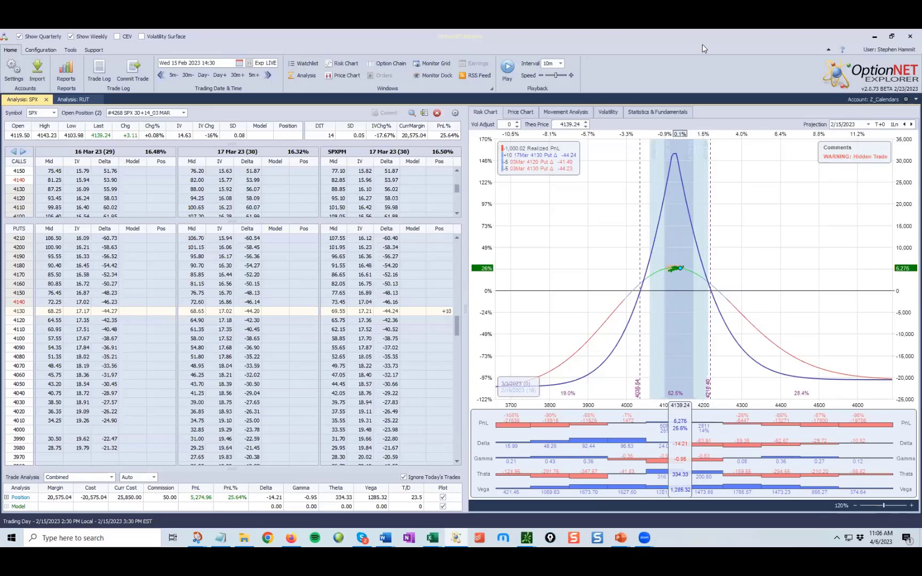
mouse_move(663, 280)
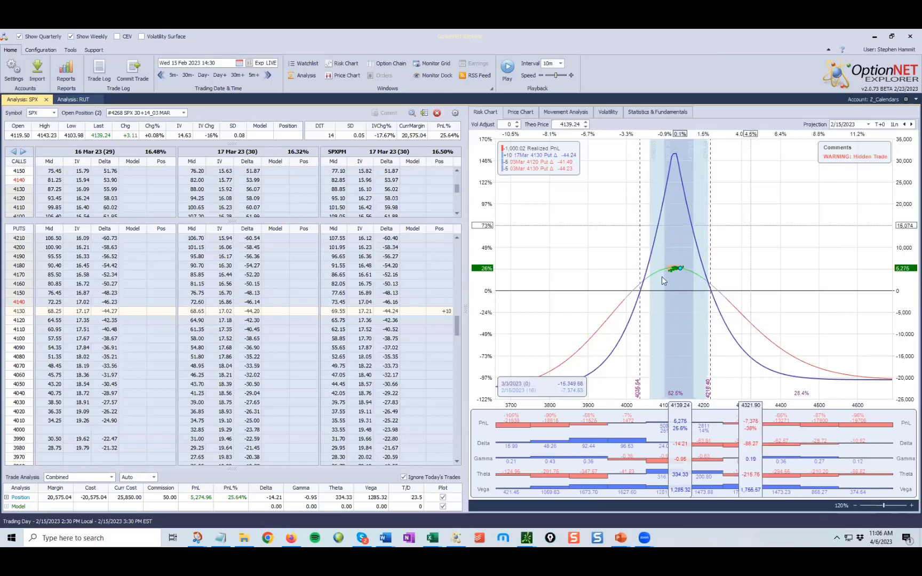
mouse_move(646, 278)
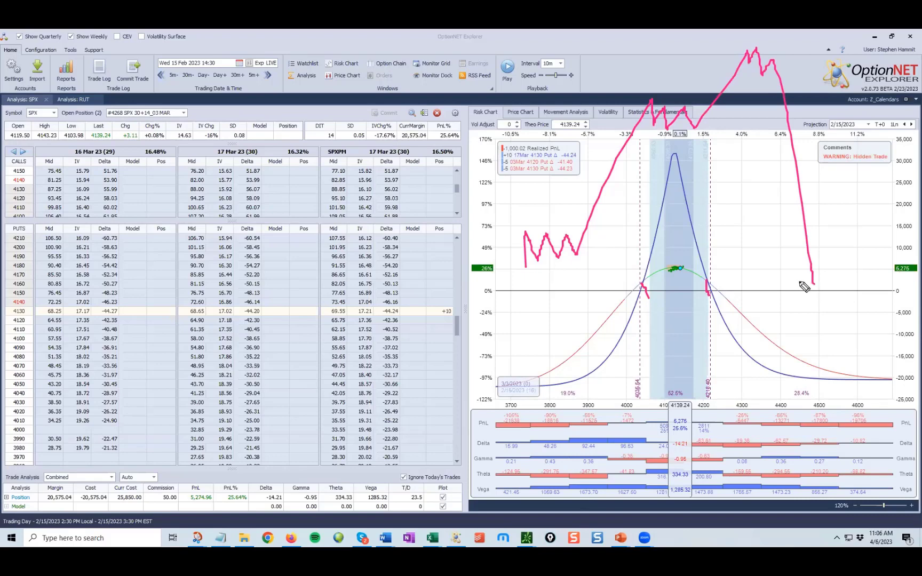
mouse_move(619, 294)
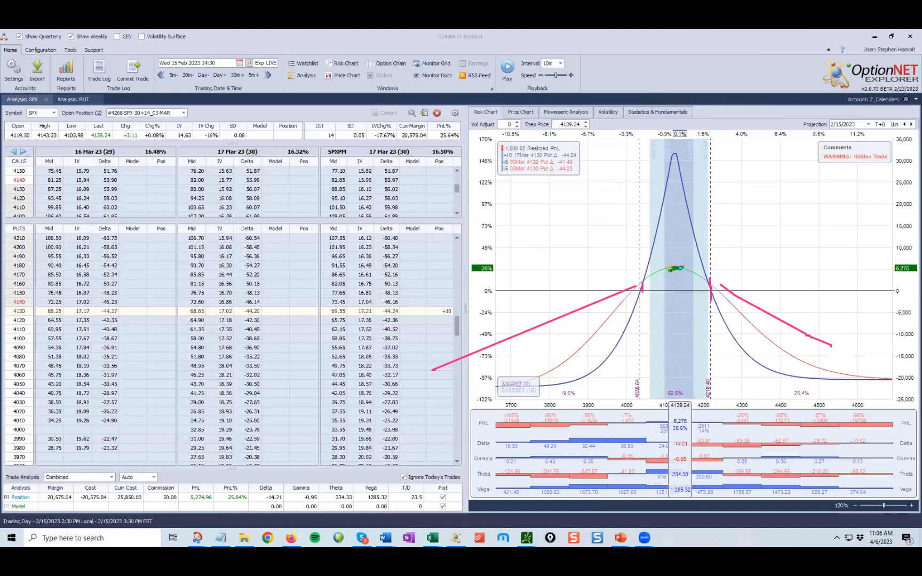
mouse_move(660, 275)
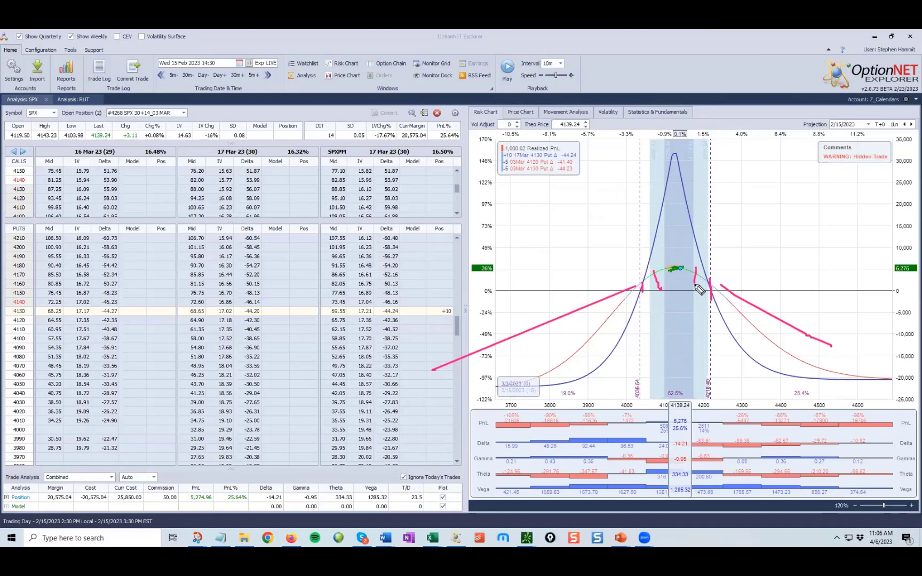
mouse_move(868, 334)
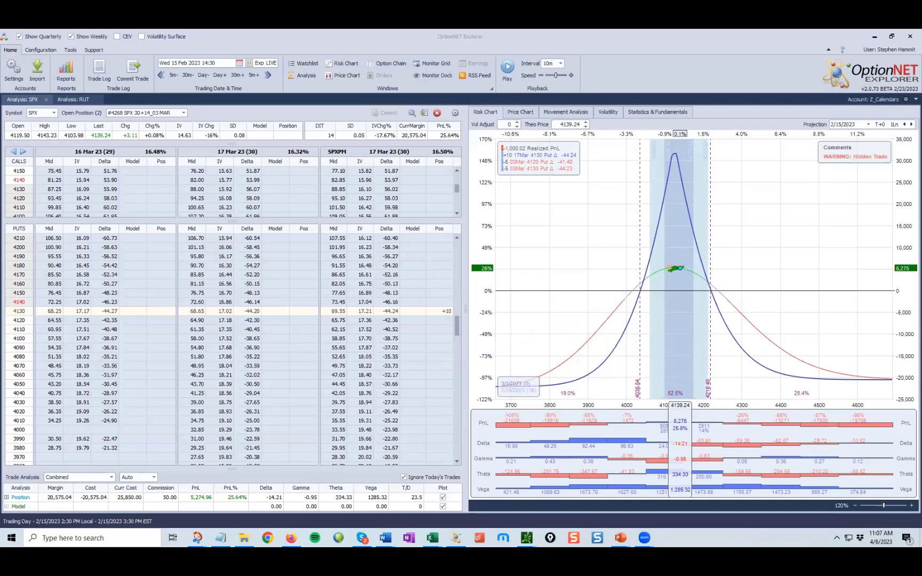
mouse_move(808, 224)
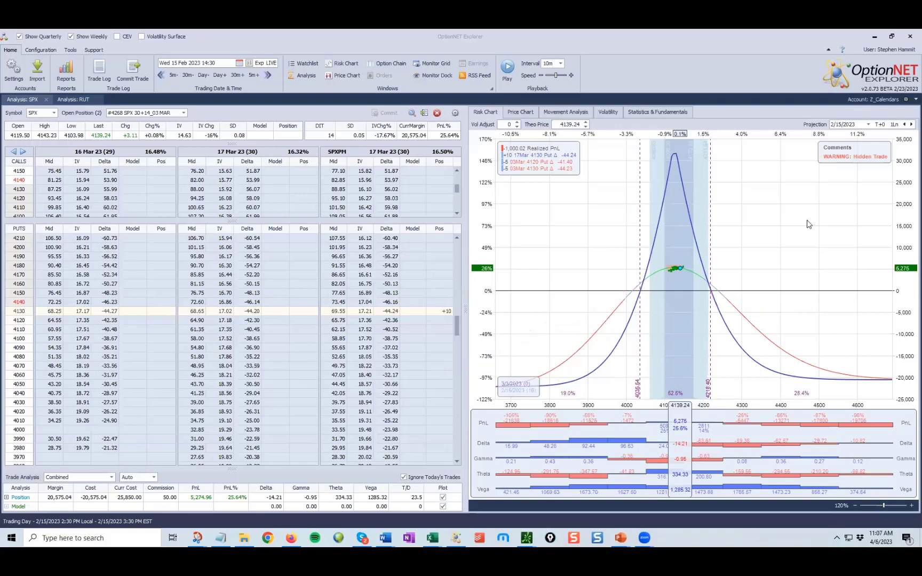
mouse_move(647, 296)
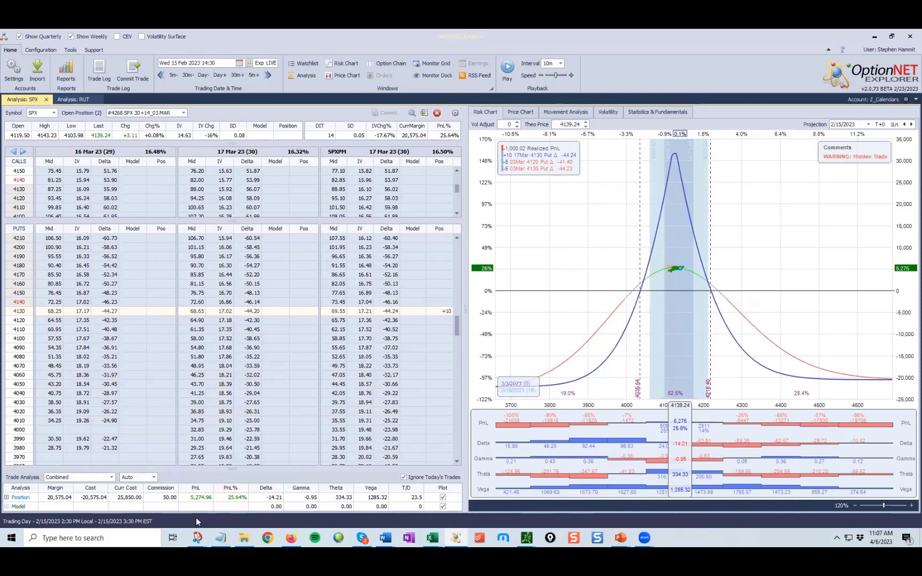
mouse_move(206, 510)
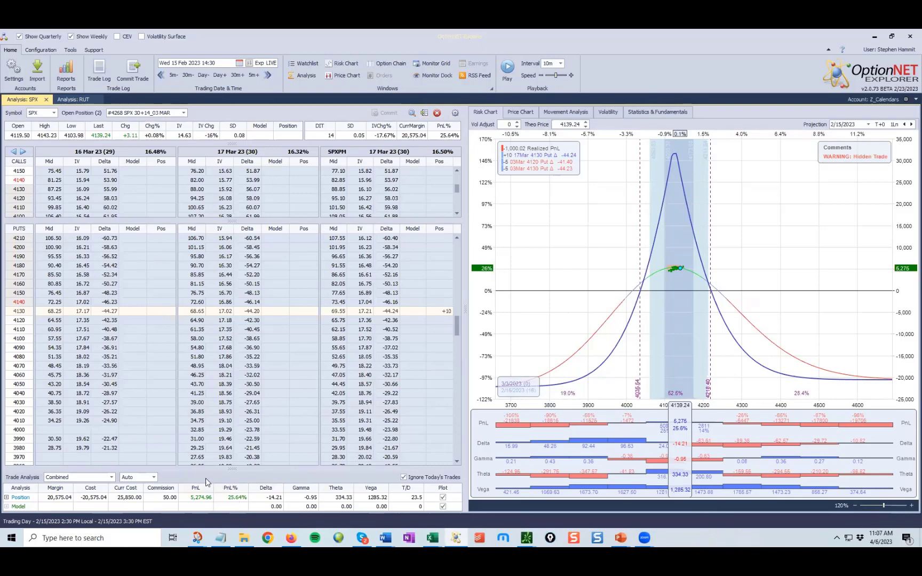
mouse_move(228, 504)
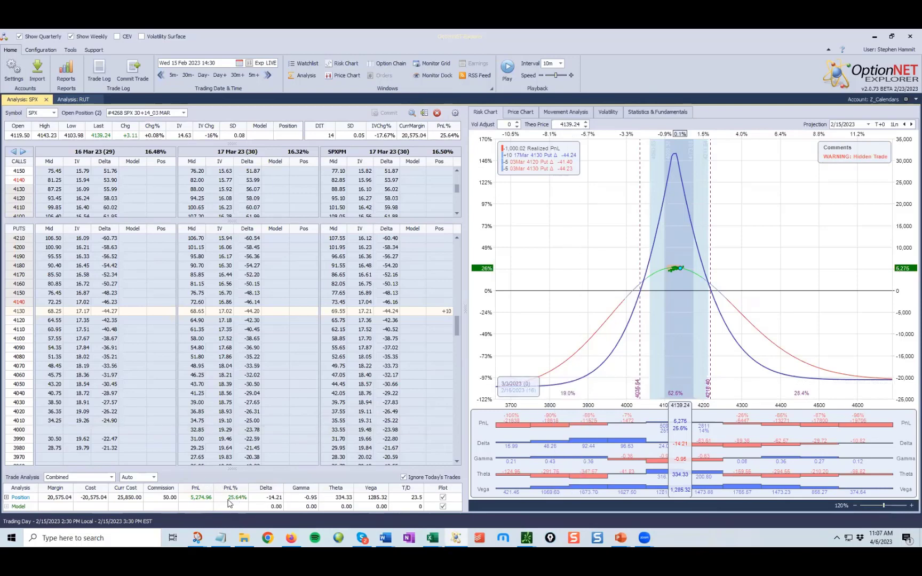
mouse_move(672, 318)
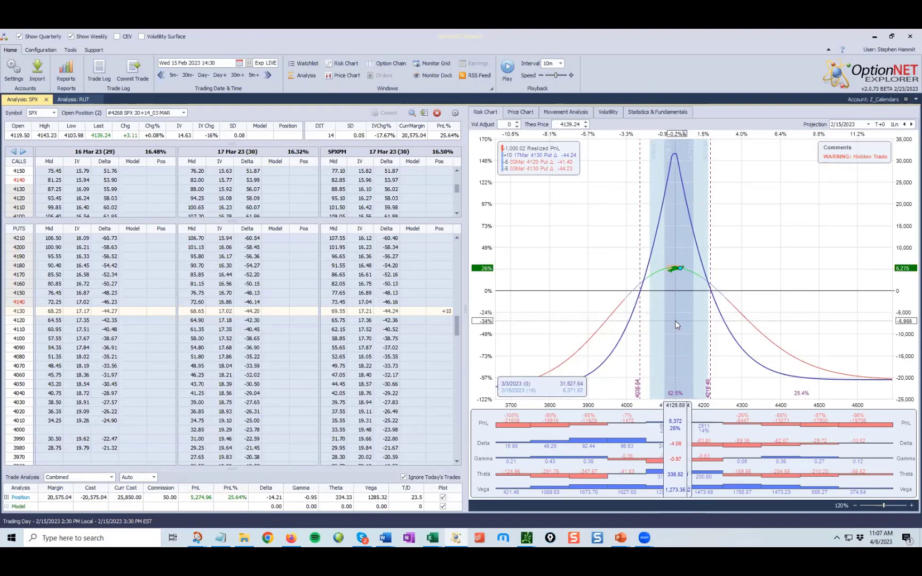
mouse_move(678, 329)
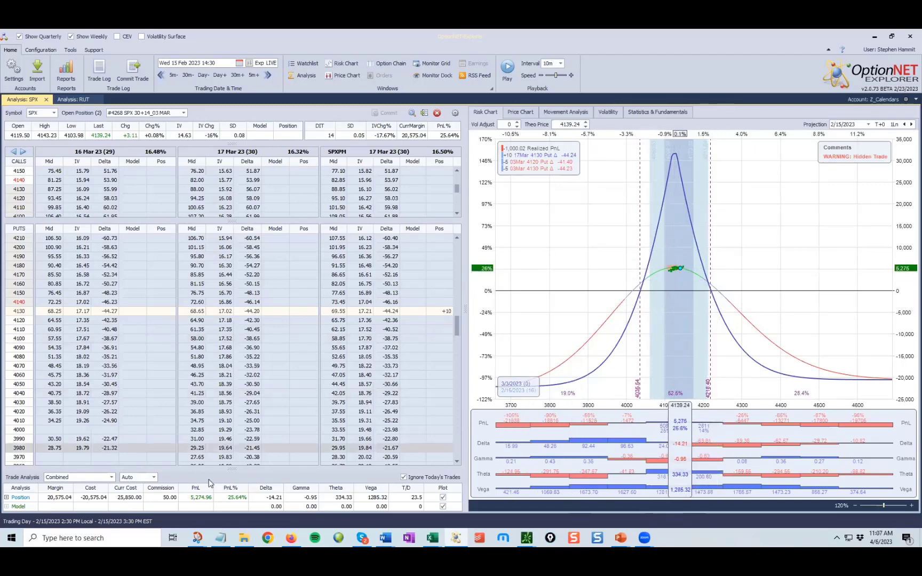
mouse_move(195, 506)
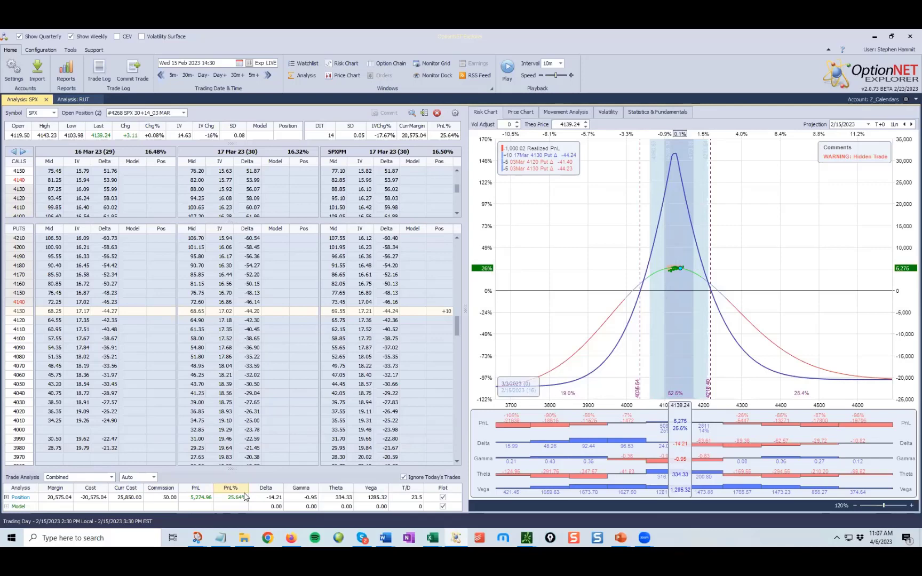
mouse_move(536, 310)
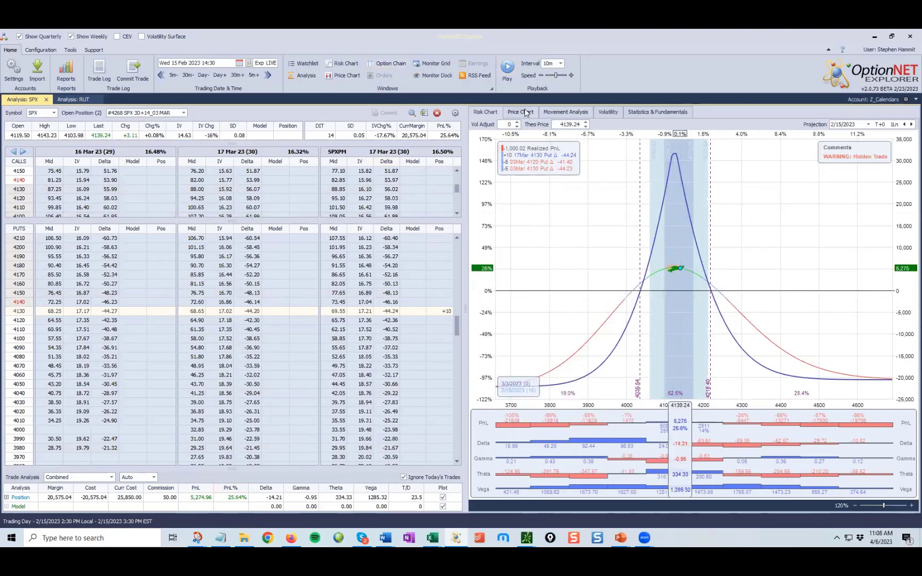
left_click(520, 112)
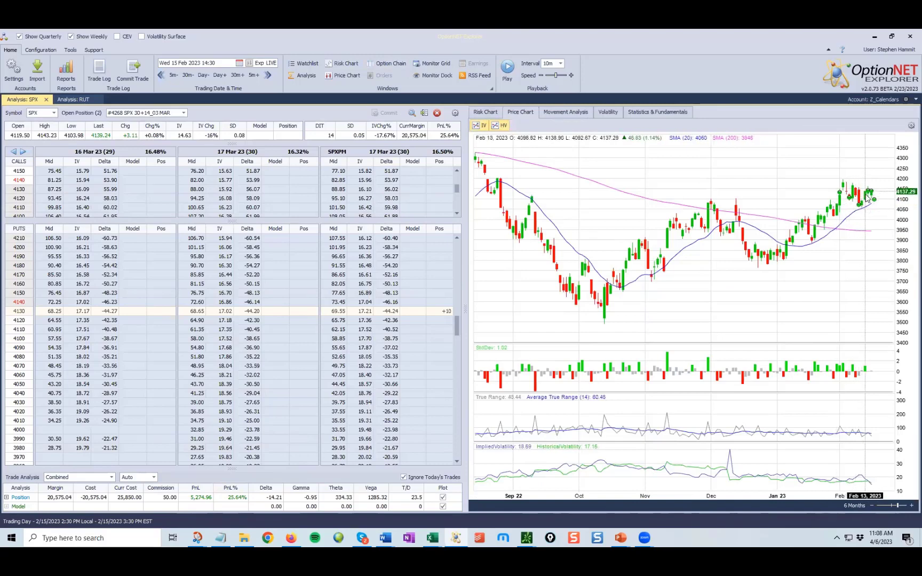
mouse_move(590, 135)
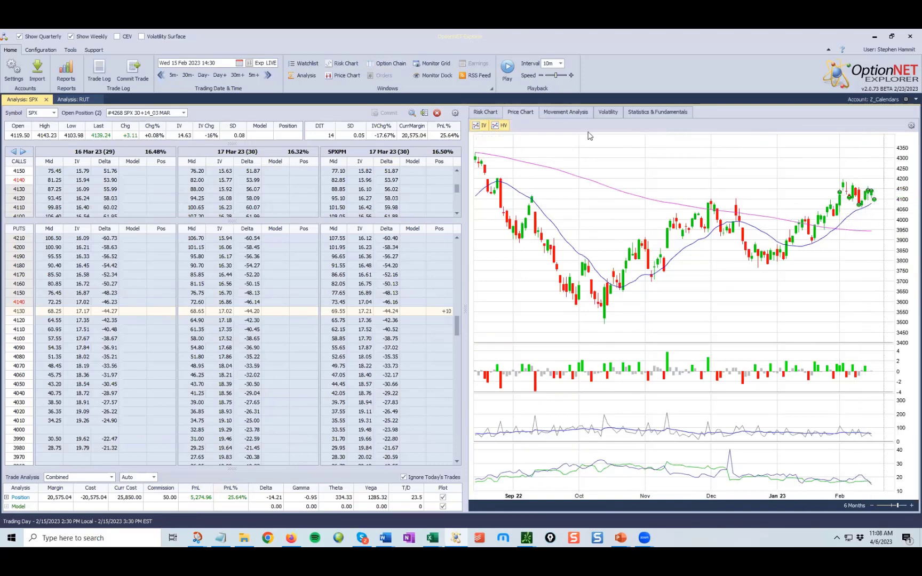
mouse_move(868, 200)
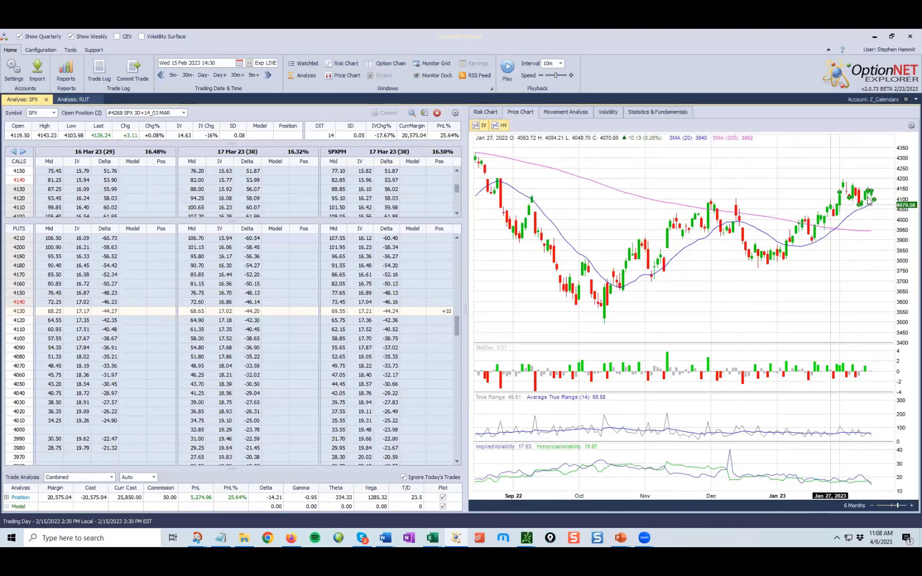
left_click(484, 112)
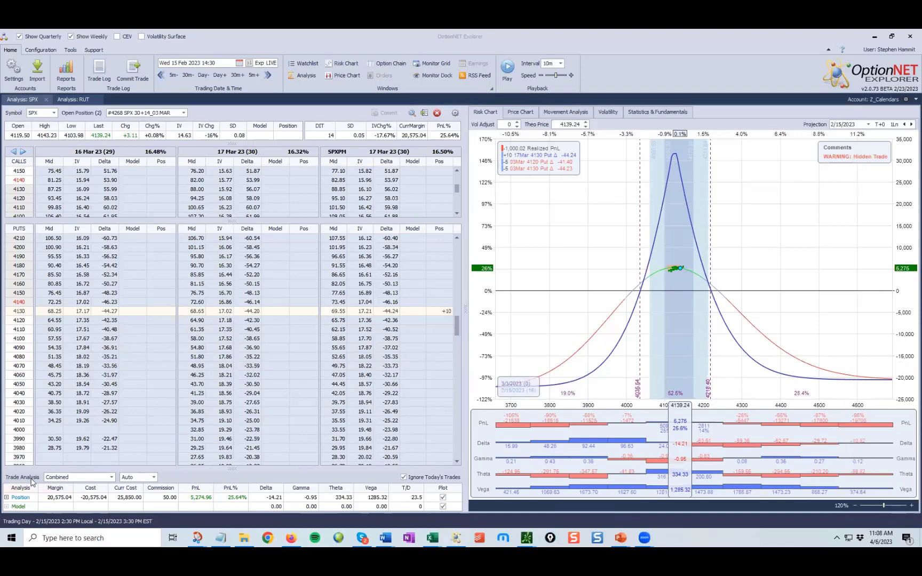
Highlight the 20,575.04 margin figure in the 15 Feb 2023 position summary
left_click(55, 498)
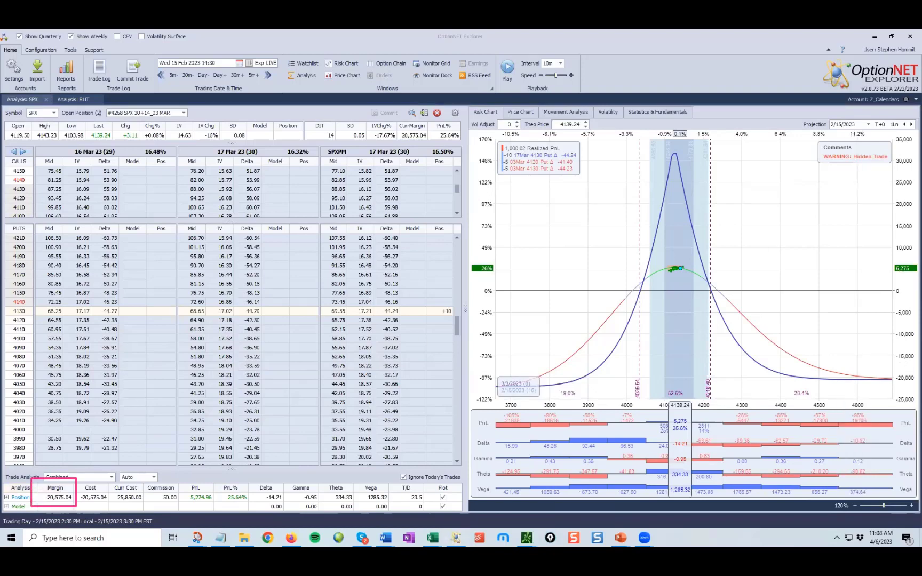
mouse_move(419, 318)
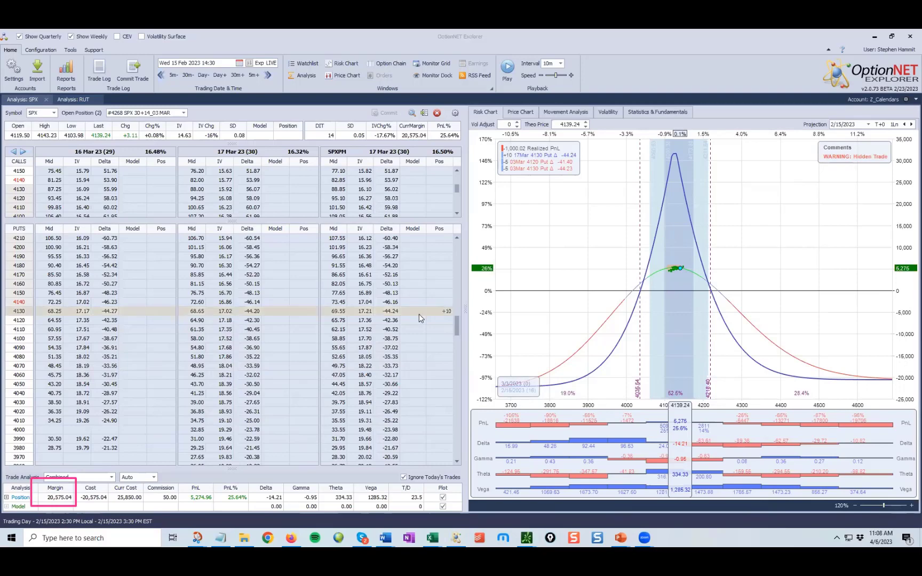
mouse_move(139, 313)
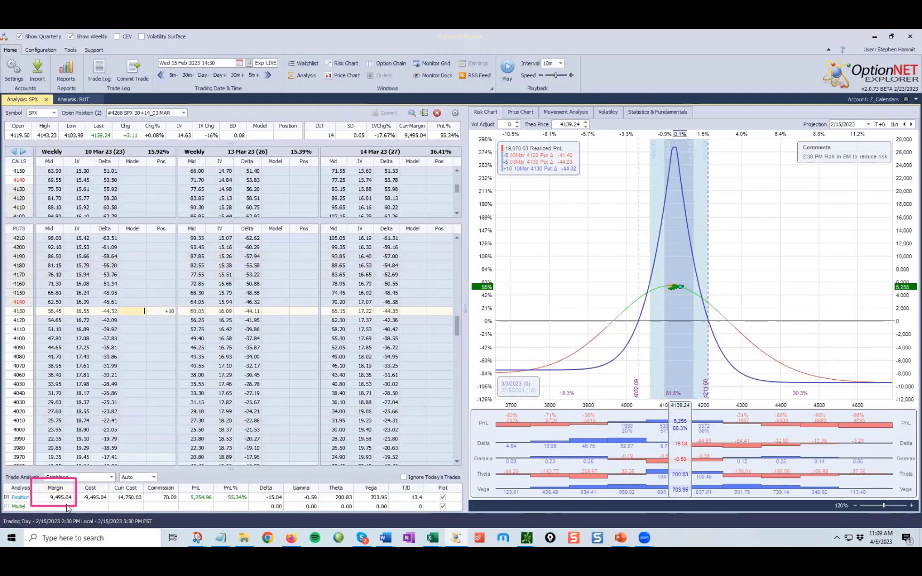
mouse_move(676, 311)
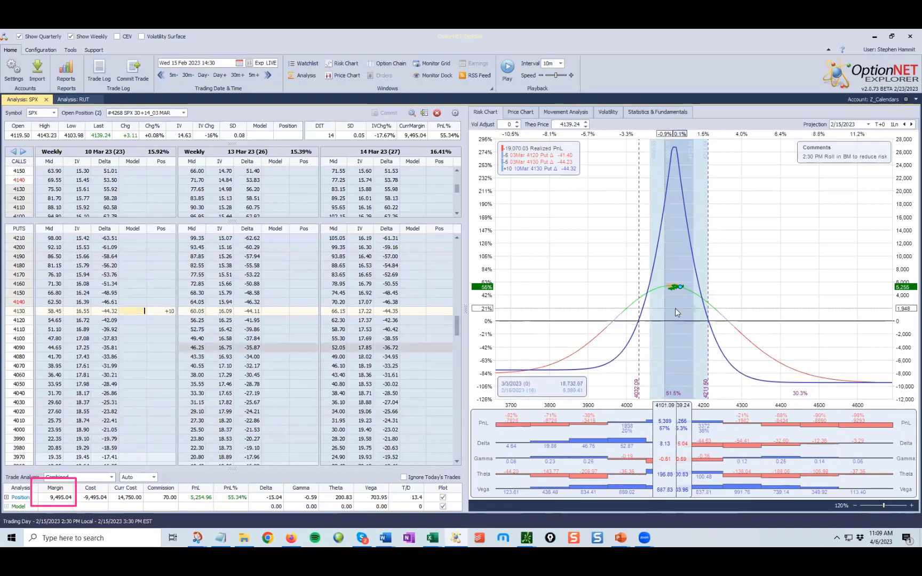
mouse_move(750, 303)
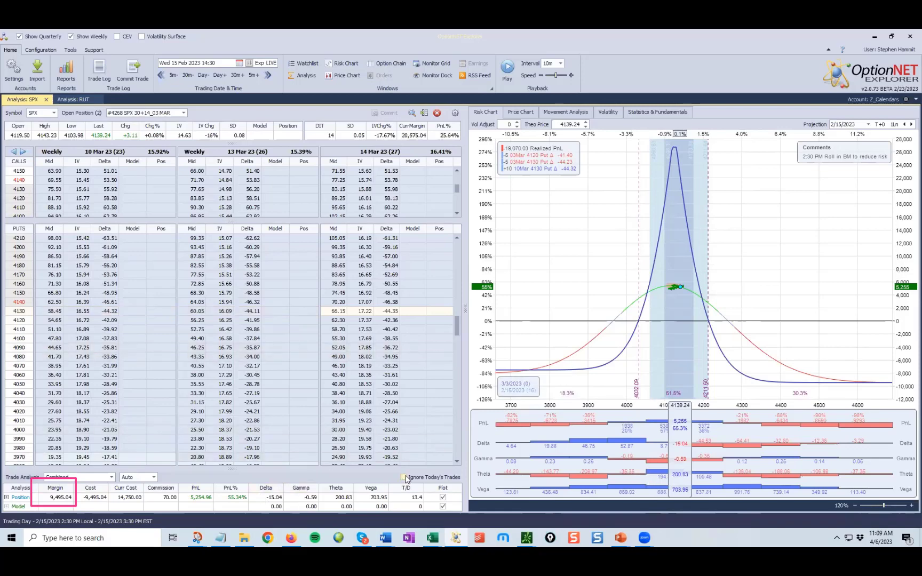
left_click(406, 477)
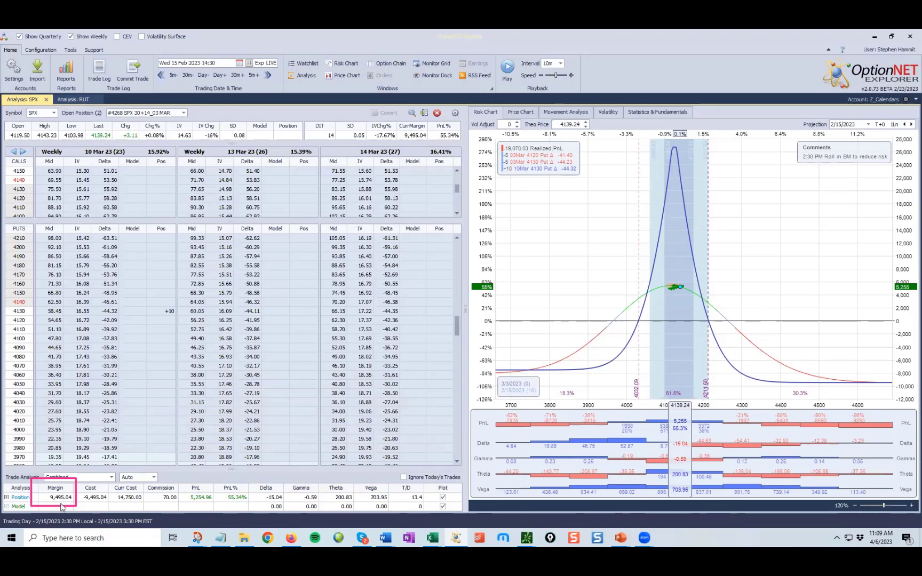
mouse_move(514, 461)
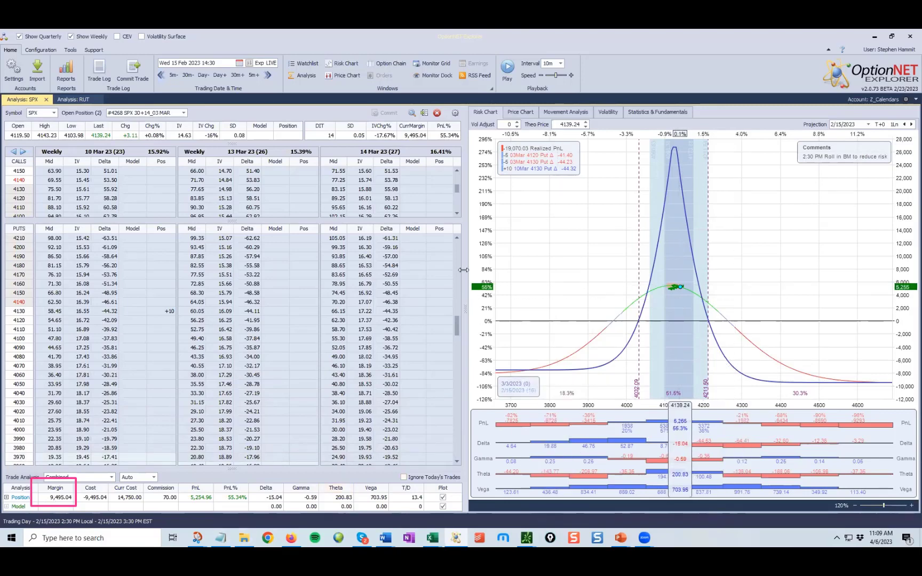
mouse_move(641, 70)
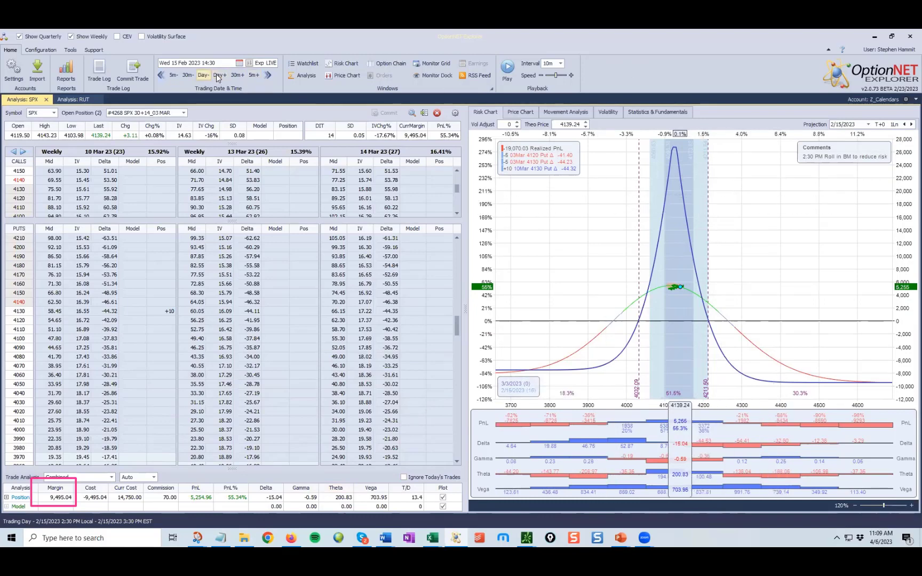
Advance the backtest one day to Thu 16 Feb 2023 and review the option chain expirations
left_click(216, 75)
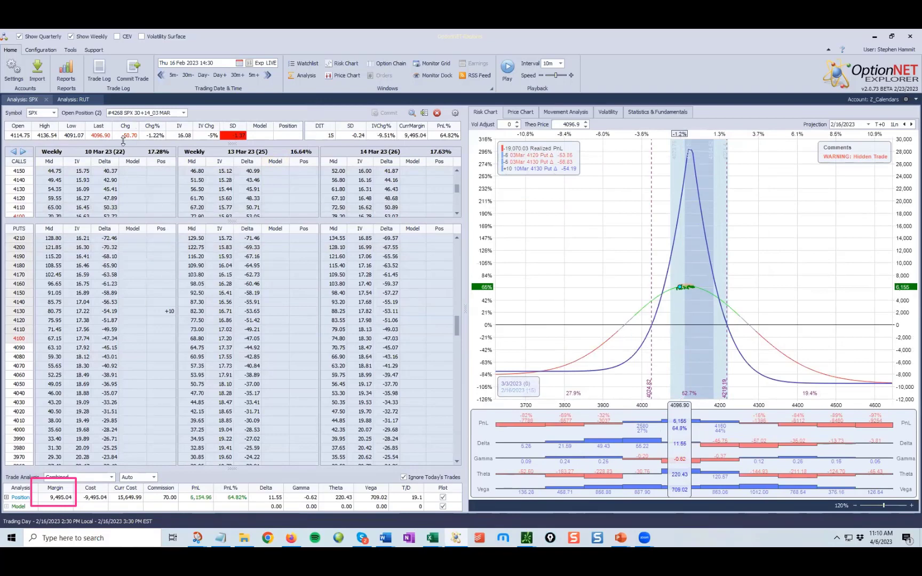
mouse_move(679, 288)
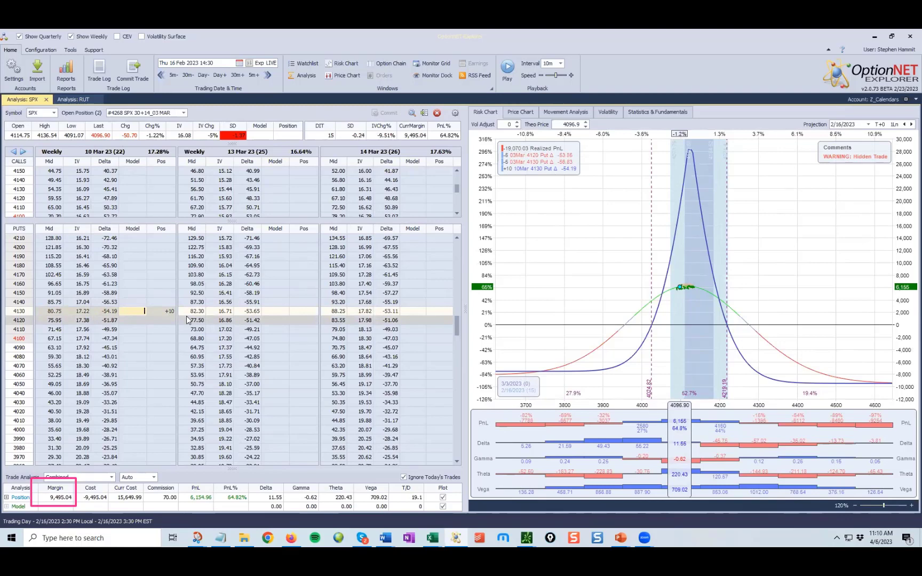
scroll("left", 3)
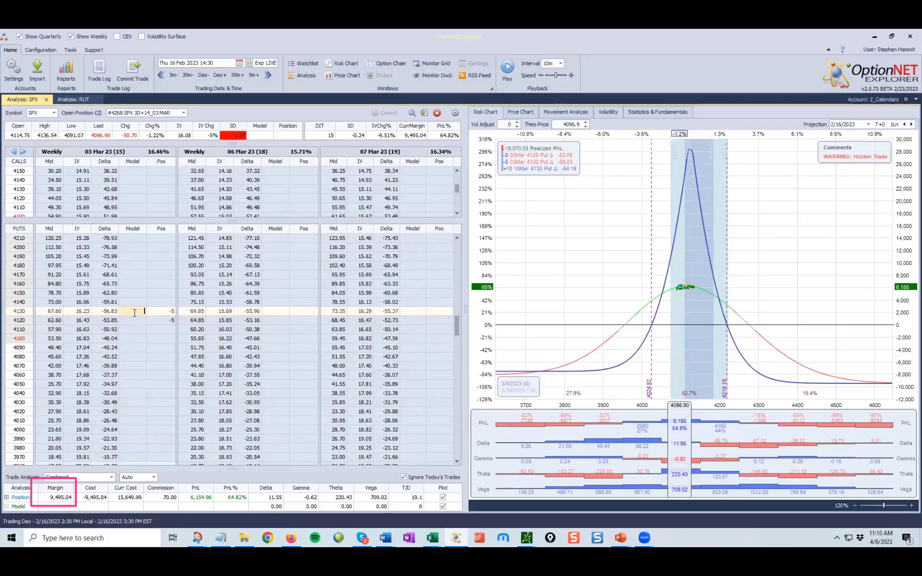
mouse_move(669, 315)
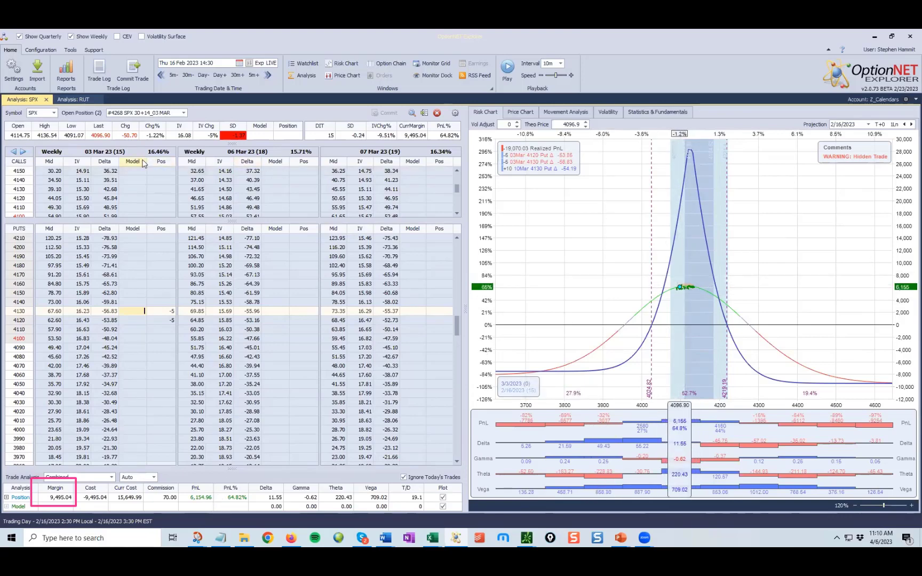
mouse_move(679, 311)
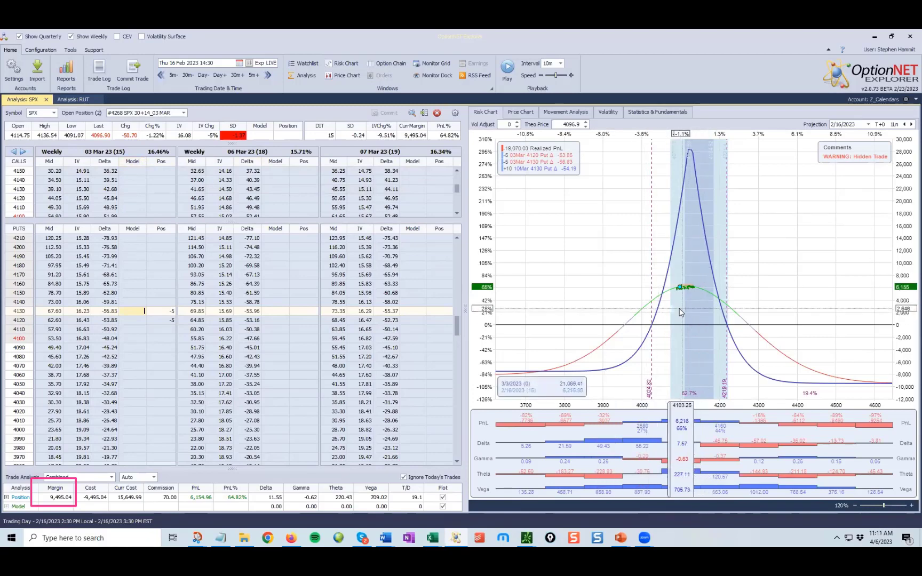
mouse_move(678, 310)
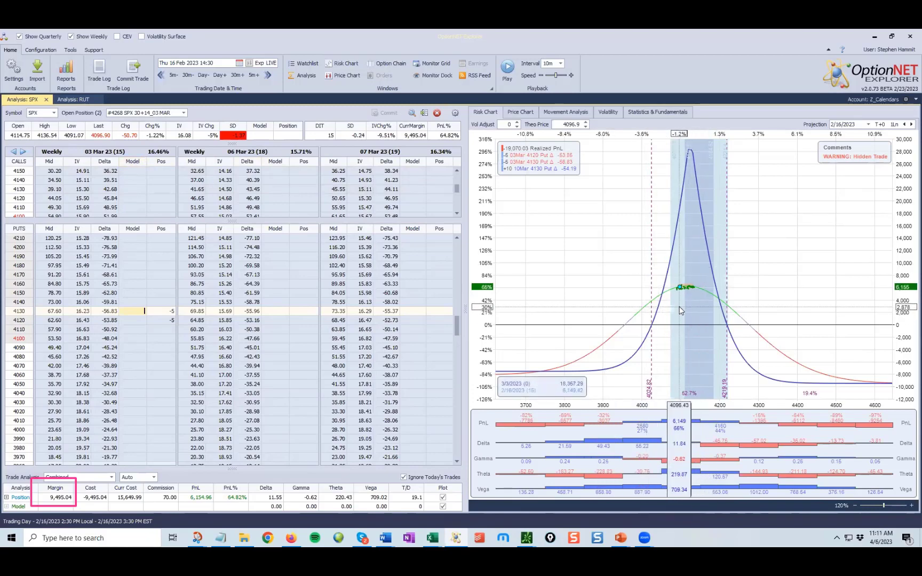